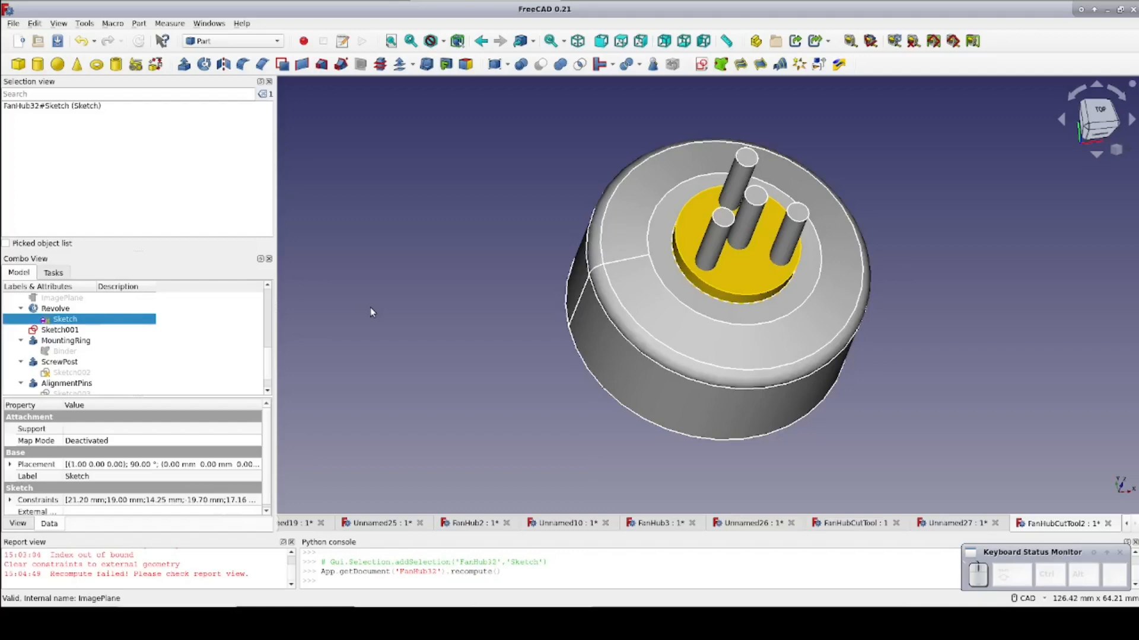
# Replace the FanHub32 document on screen with the FanHub3.FCStd model
pyautogui.click(64, 319)
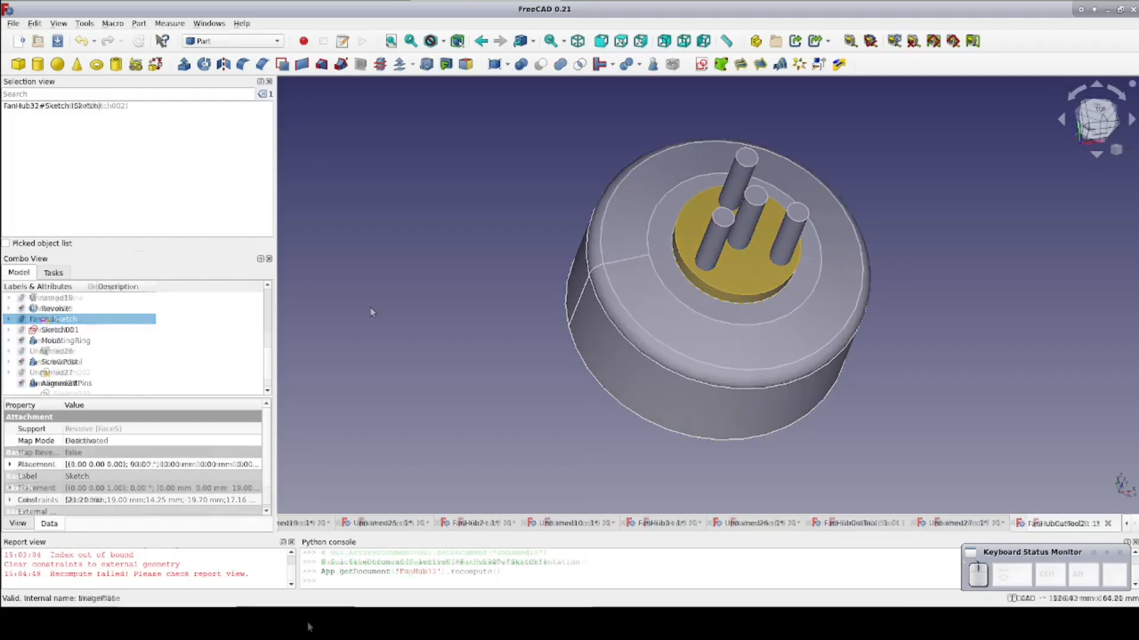
pyautogui.click(12, 24)
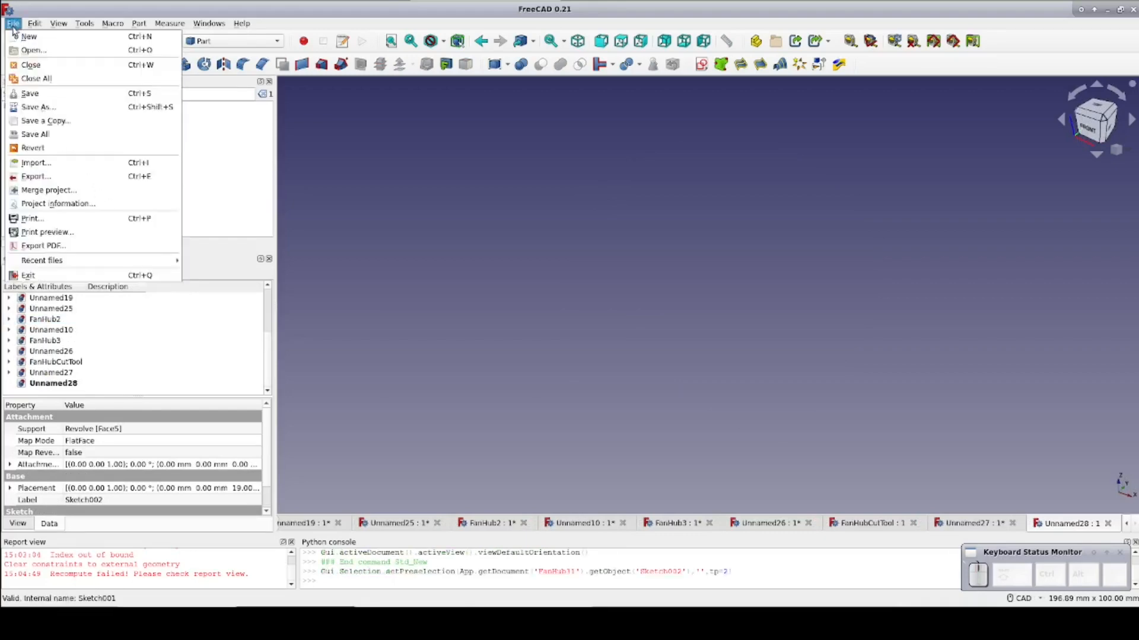
pyautogui.click(33, 50)
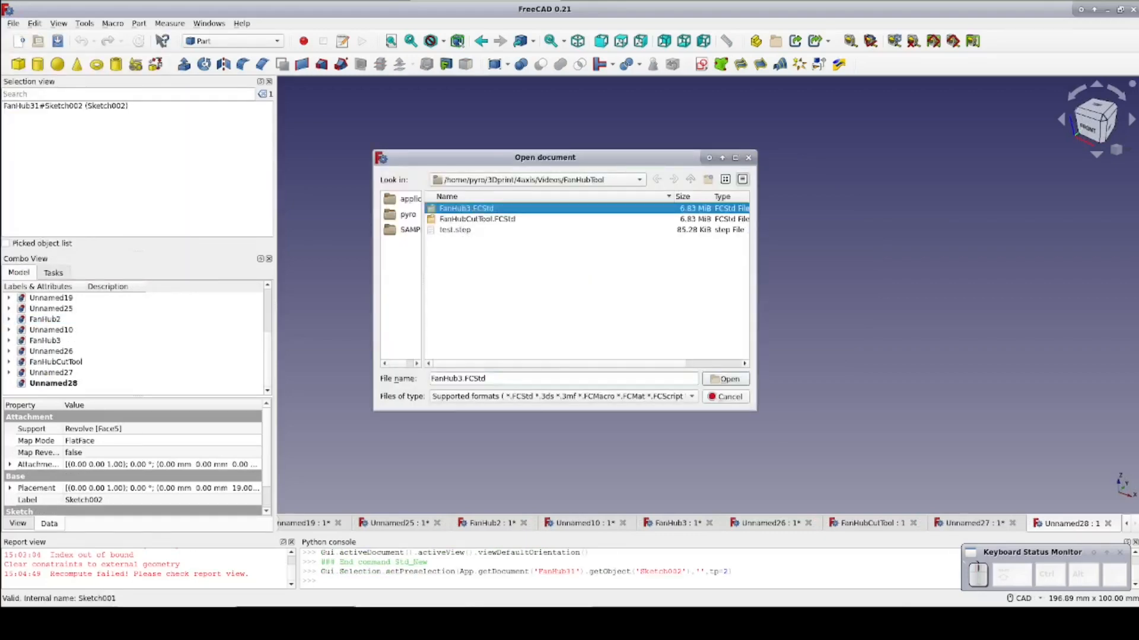
pyautogui.click(725, 378)
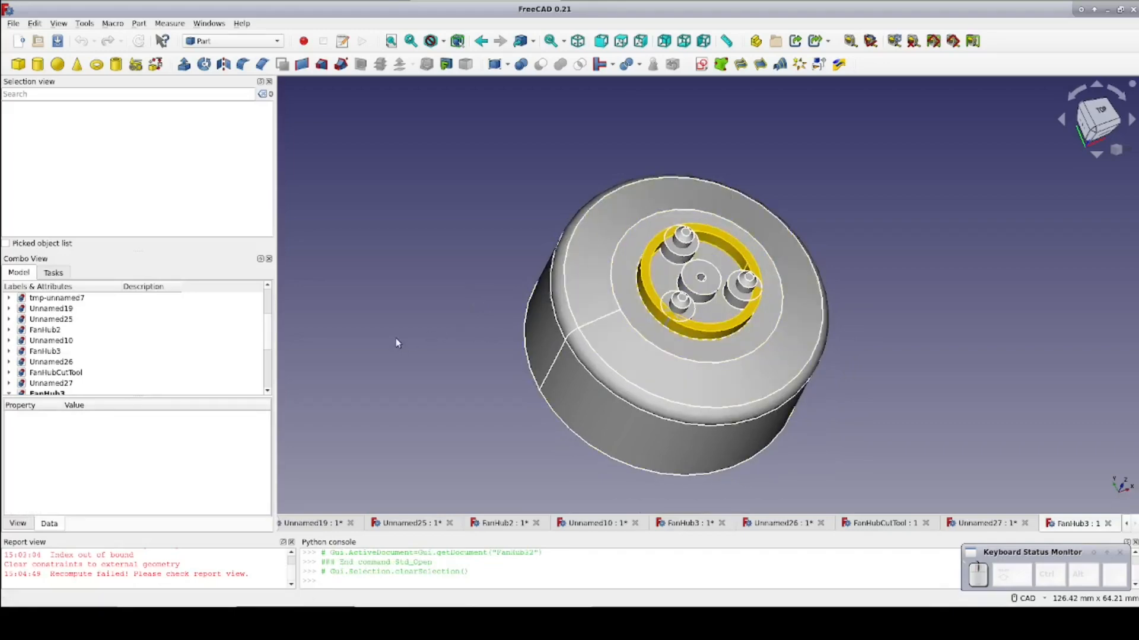
pyautogui.click(9, 298)
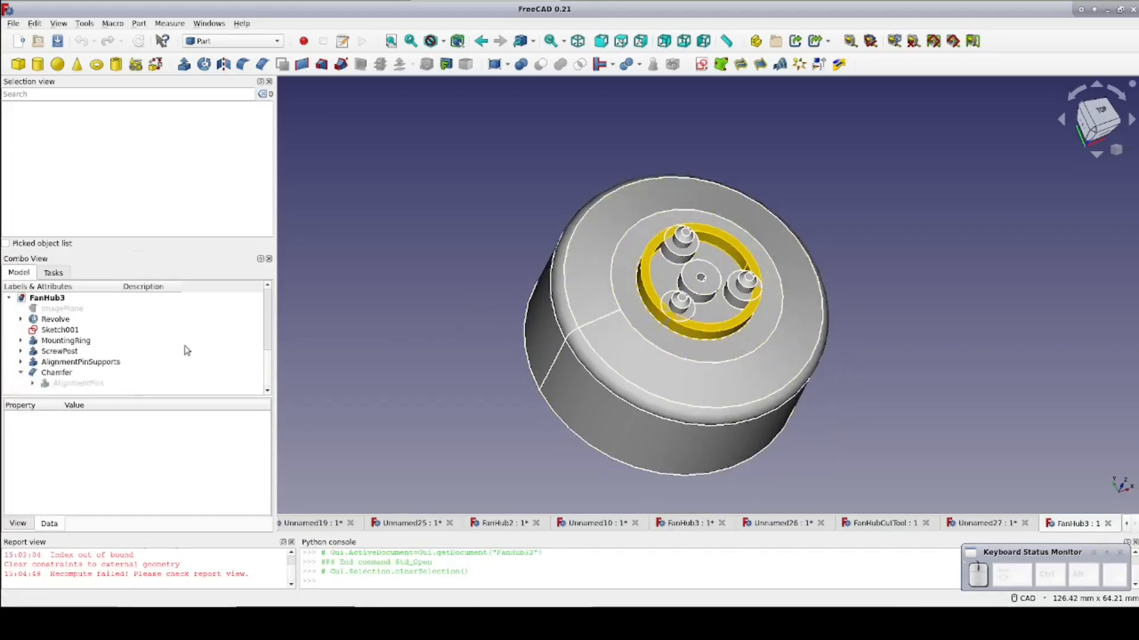
# Save the model as a new document named FanHubCutTool2.FCStd
pyautogui.click(12, 23)
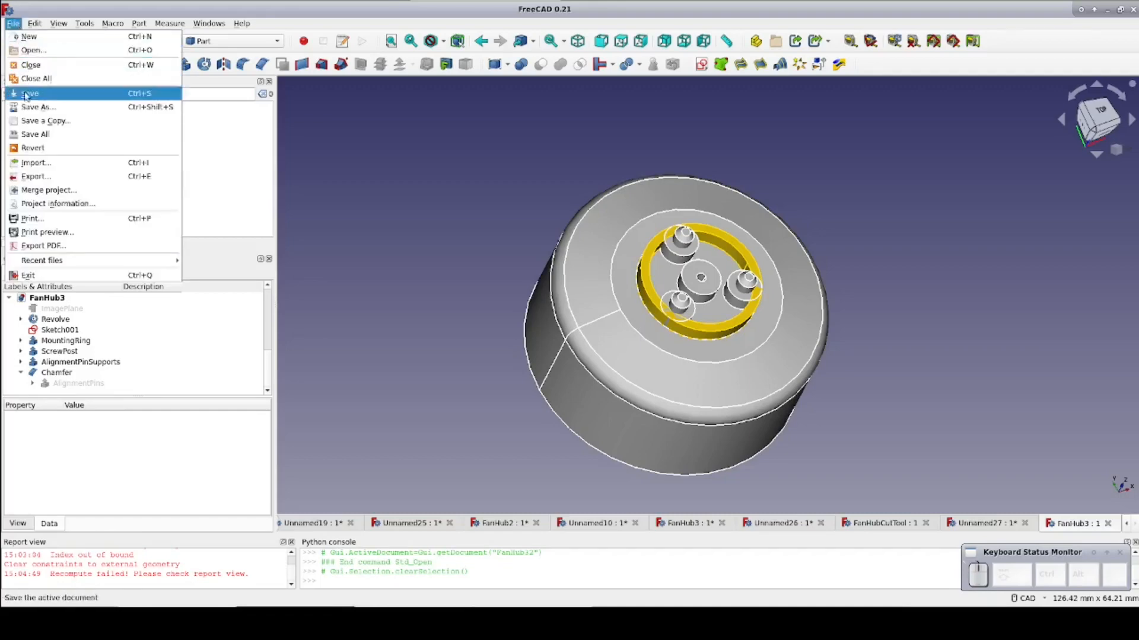
pyautogui.click(38, 107)
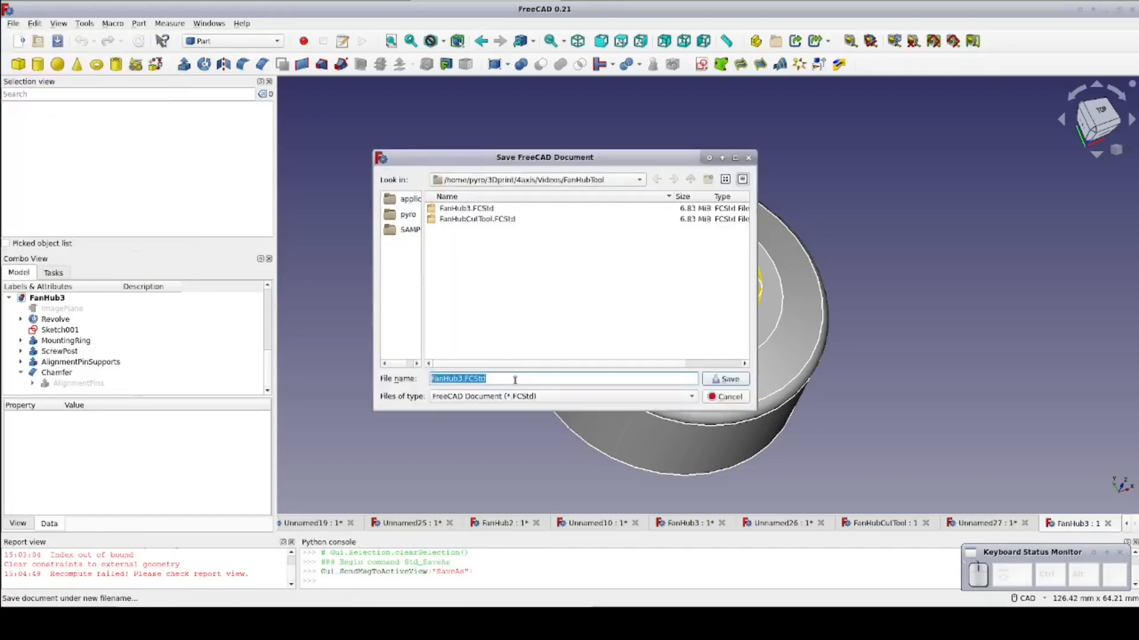
pyautogui.write('FanHubCutTo')
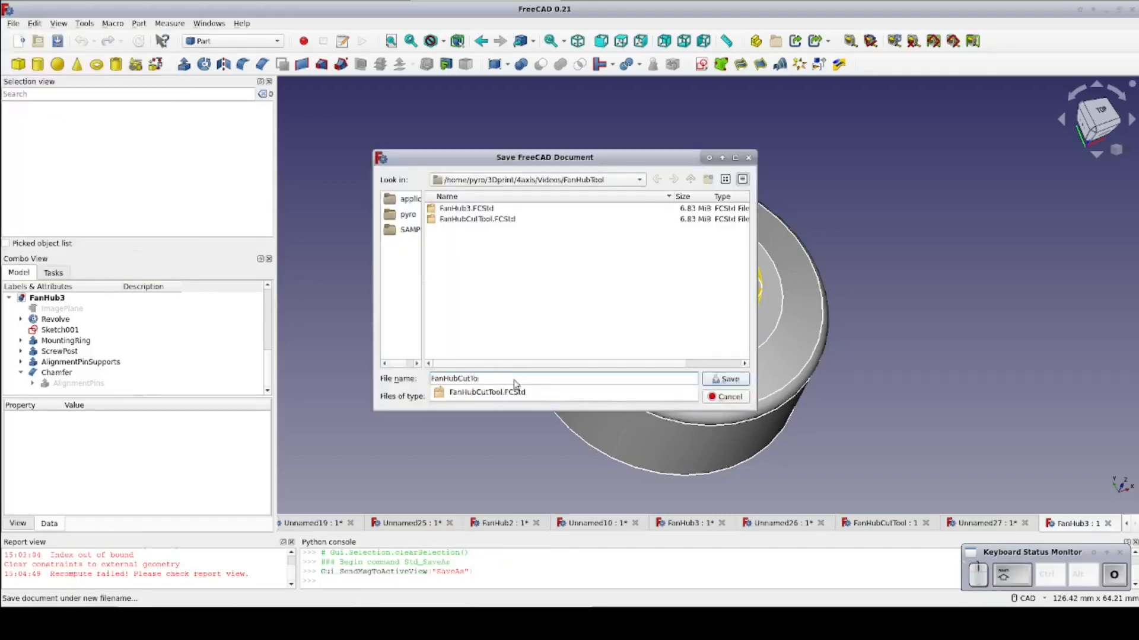
pyautogui.click(725, 379)
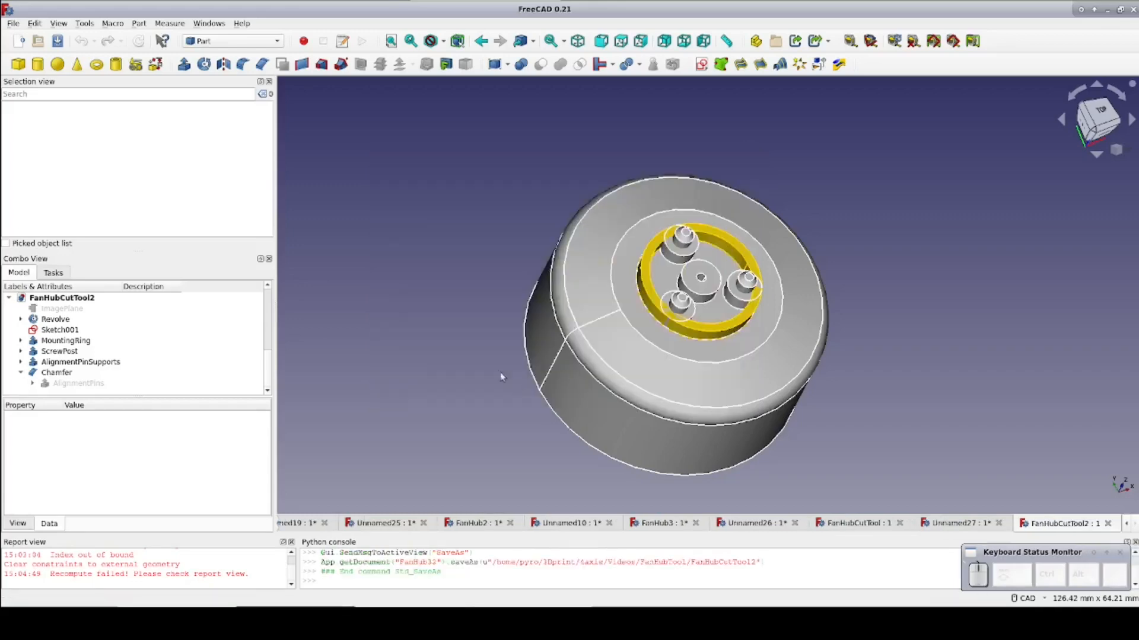
pyautogui.moveTo(430, 350)
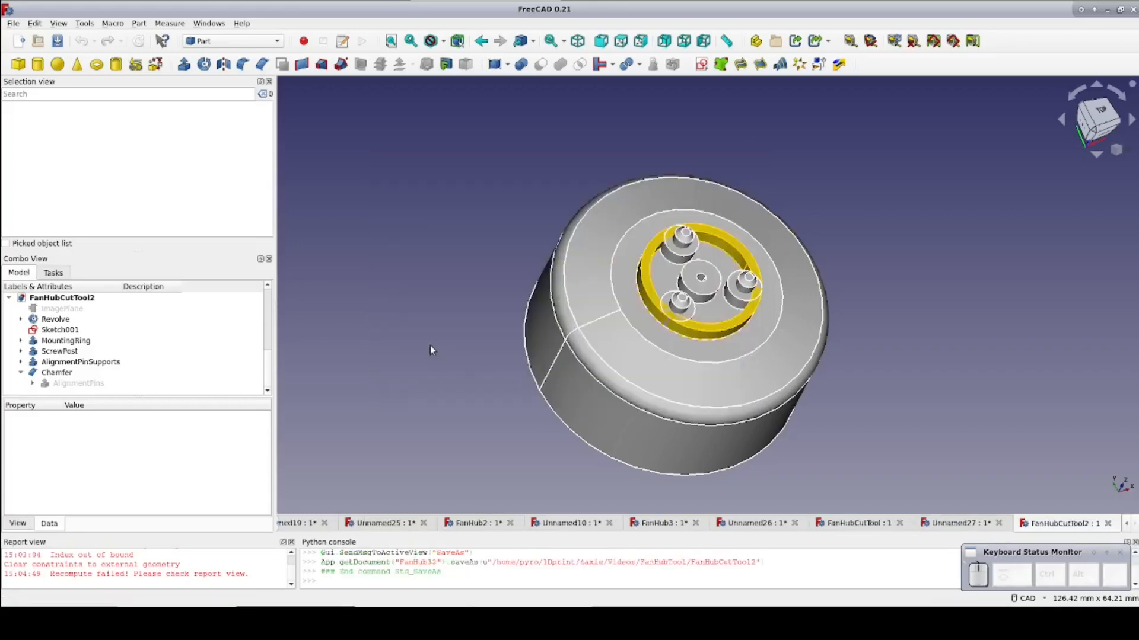
# Delete the Chamfer and AlignmentPinSupports features, leaving plain pins, and select Sketch001
pyautogui.click(56, 371)
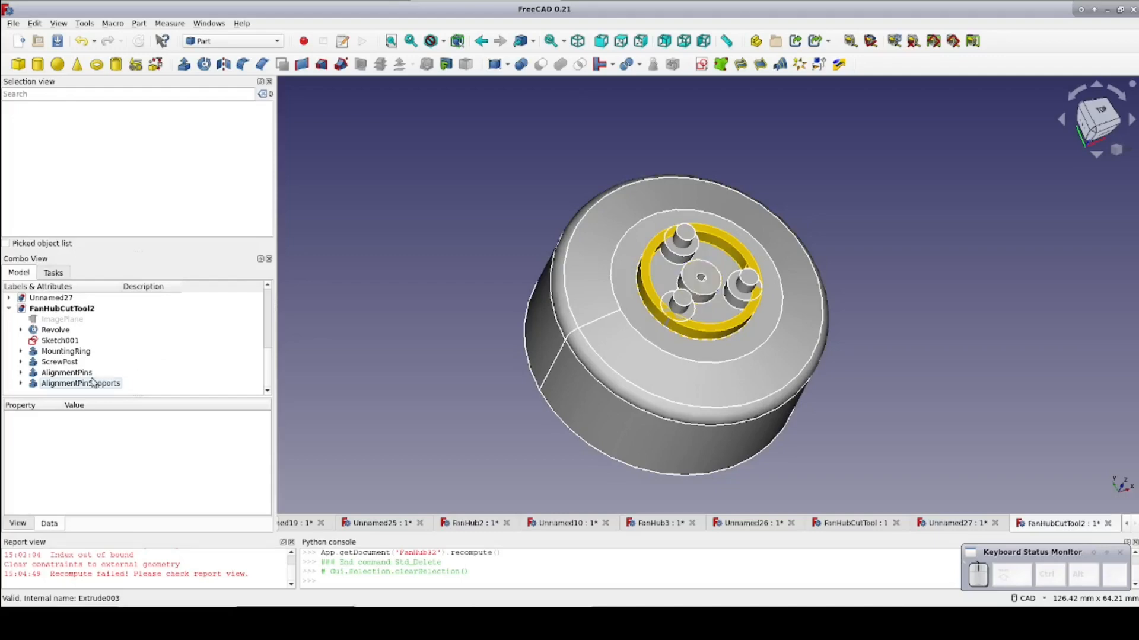
pyautogui.click(80, 383)
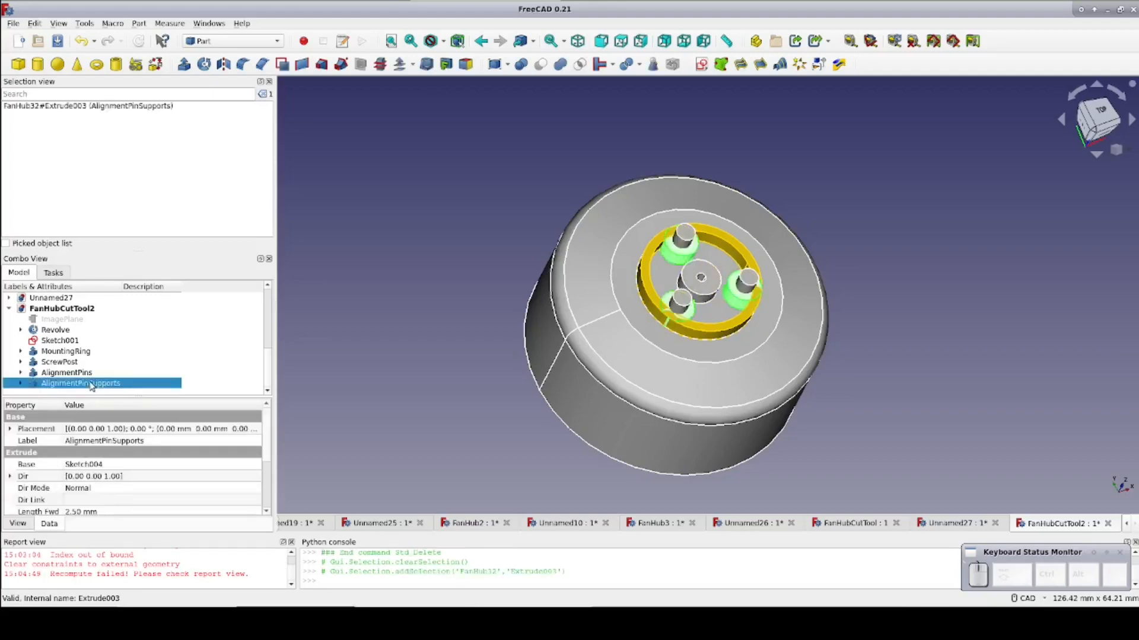
pyautogui.click(60, 340)
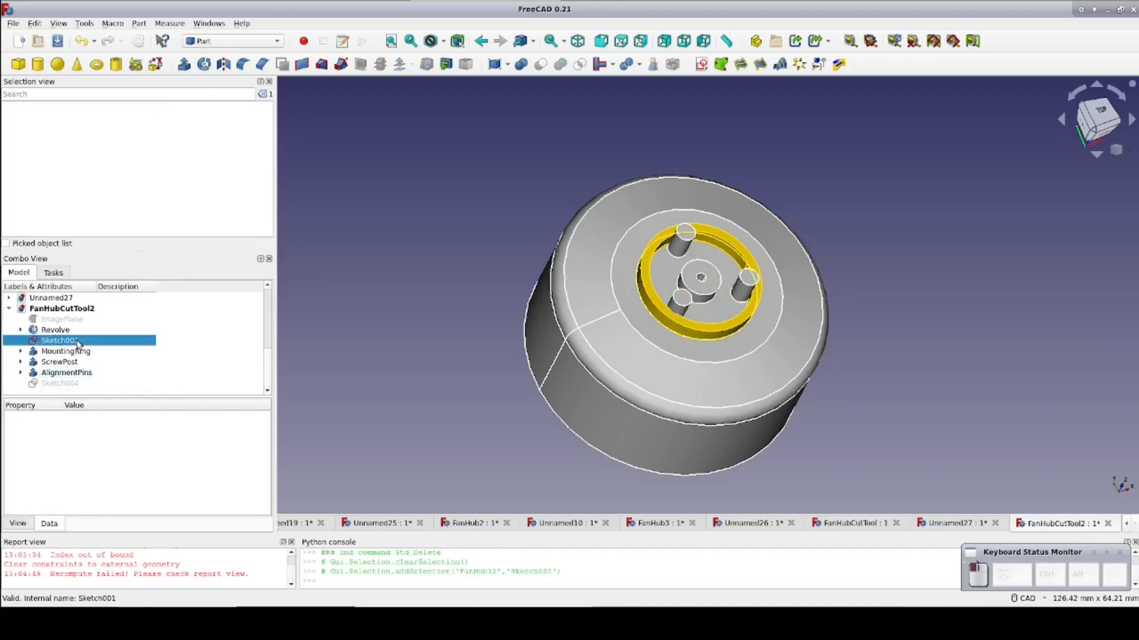
# Change the Sketch001 circle diameter to 18.8 mm so the mounting ring fills in solid
pyautogui.doubleClick(58, 341)
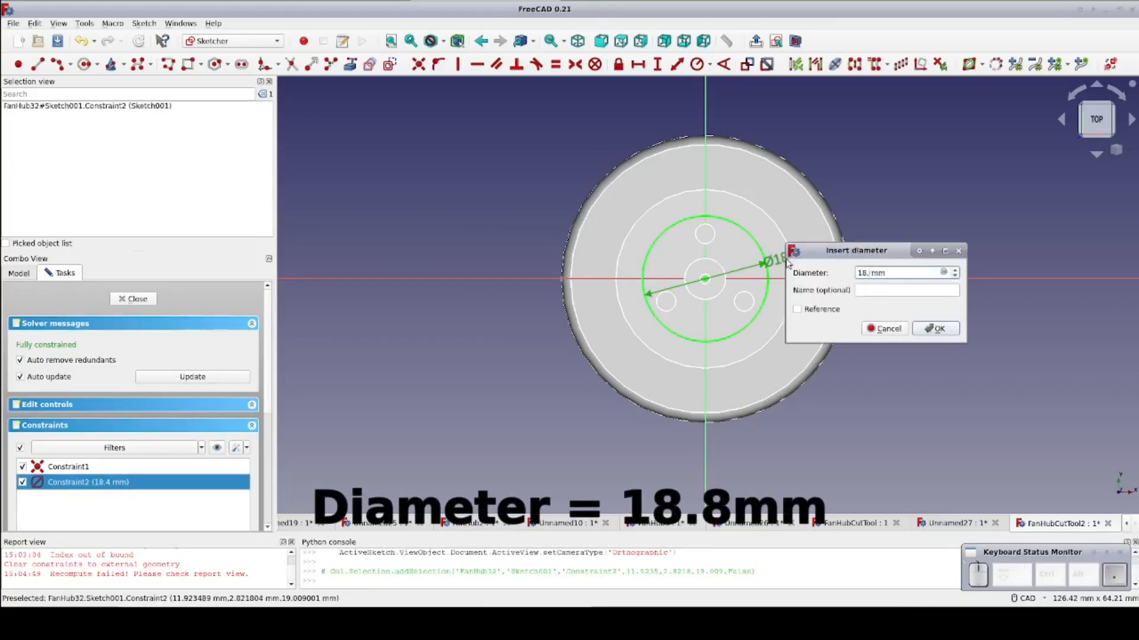
pyautogui.click(935, 328)
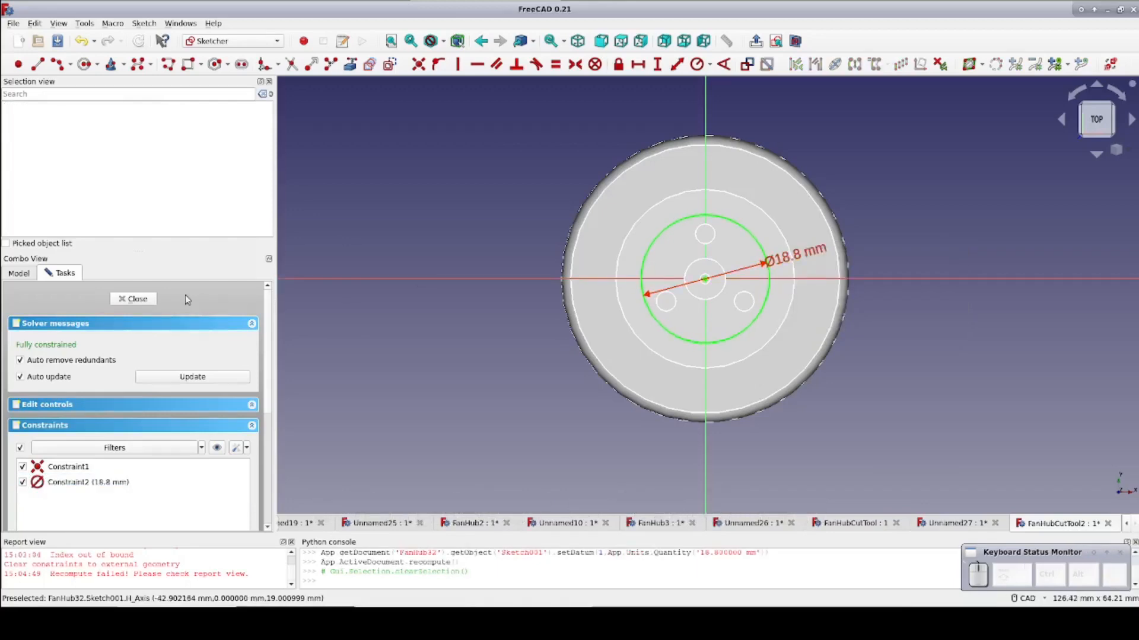
pyautogui.click(137, 299)
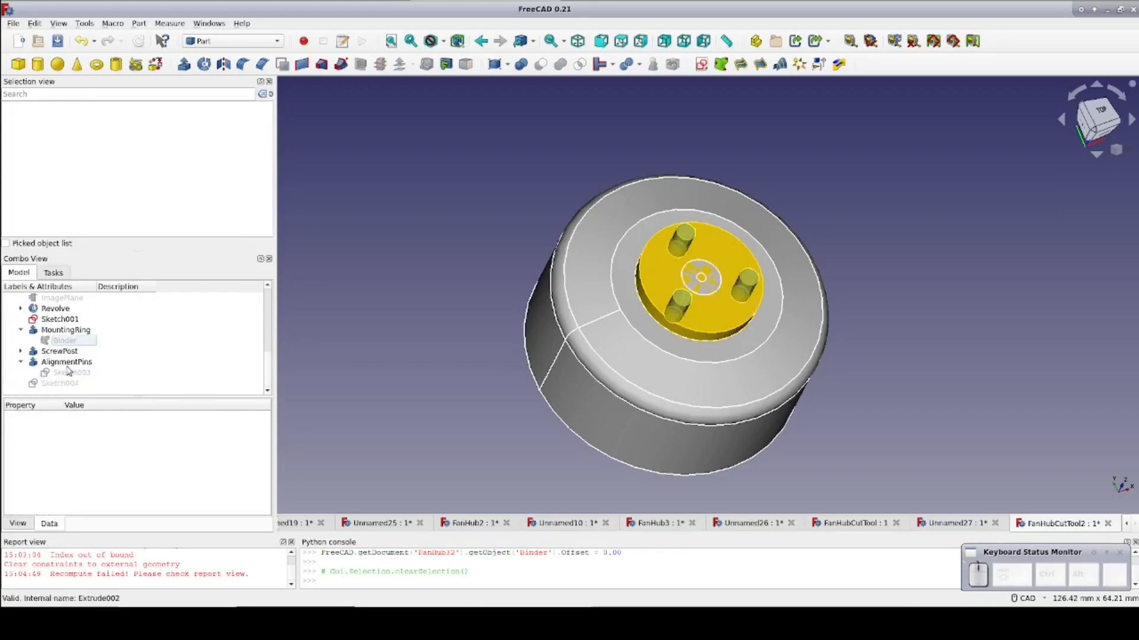
# Set the alignment pin circles in Sketch003 to 3.26 mm diameter
pyautogui.click(72, 373)
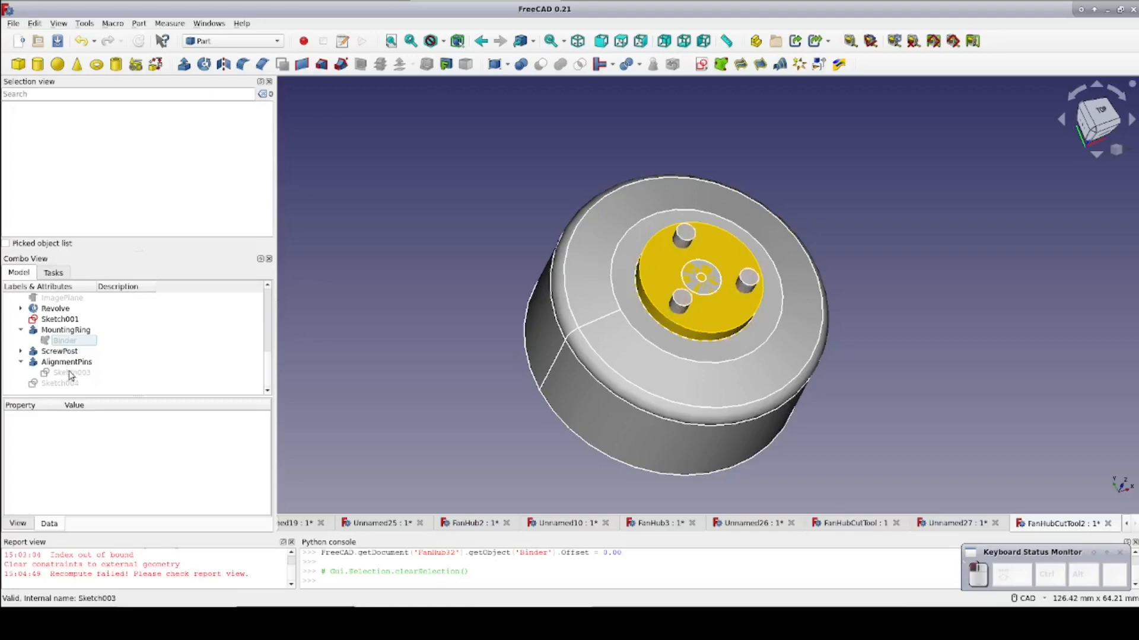
pyautogui.doubleClick(70, 372)
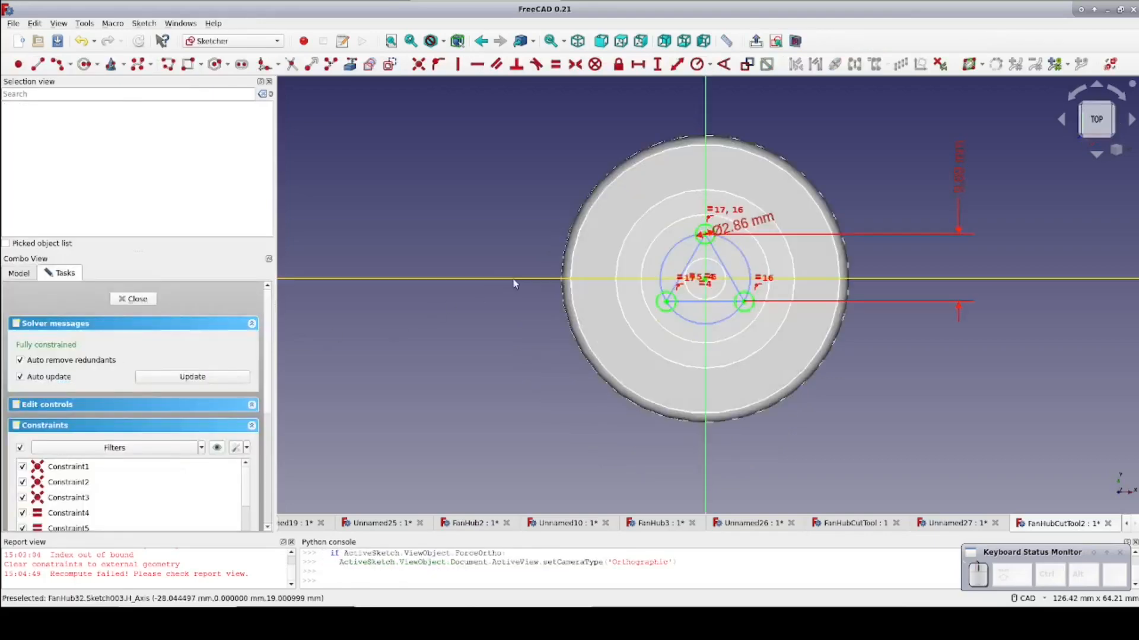
pyautogui.moveTo(506, 271)
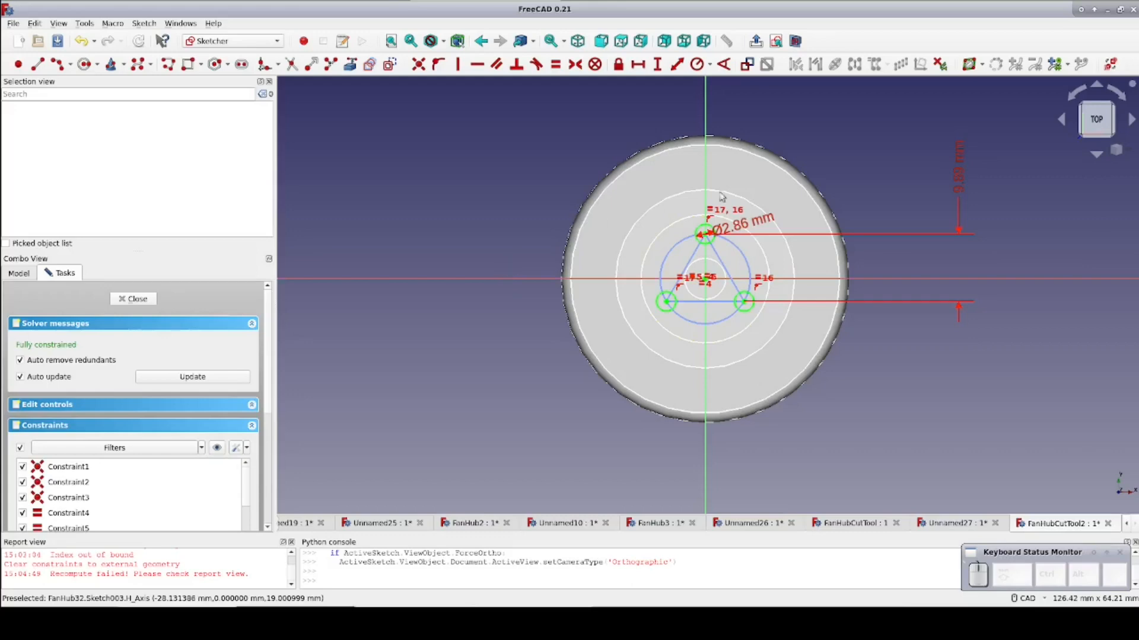
pyautogui.moveTo(735, 232)
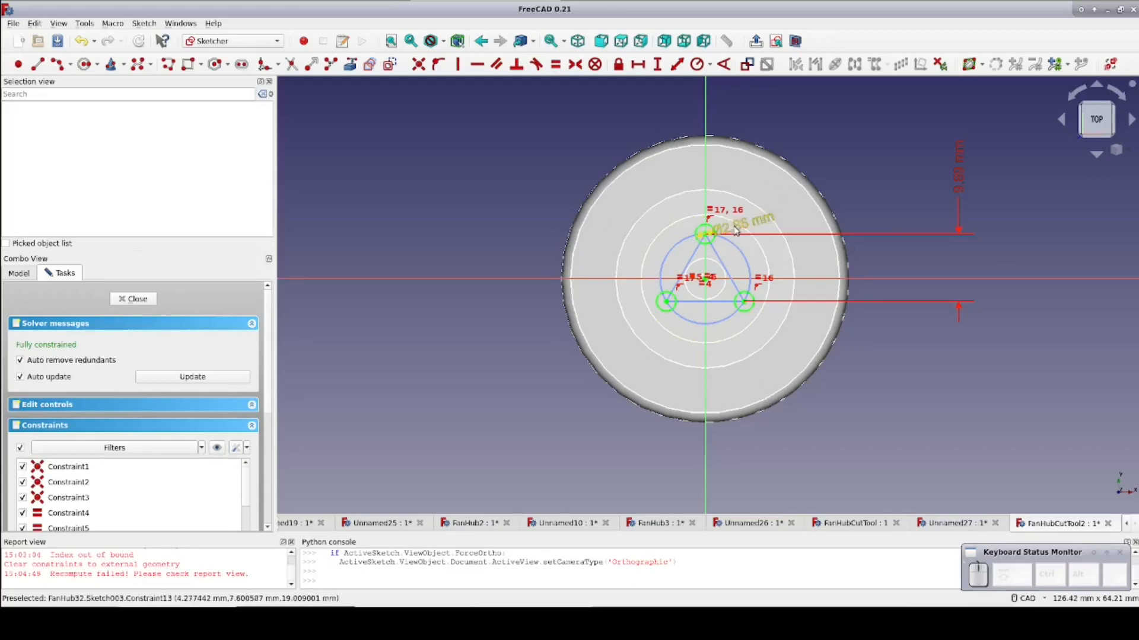
pyautogui.doubleClick(735, 232)
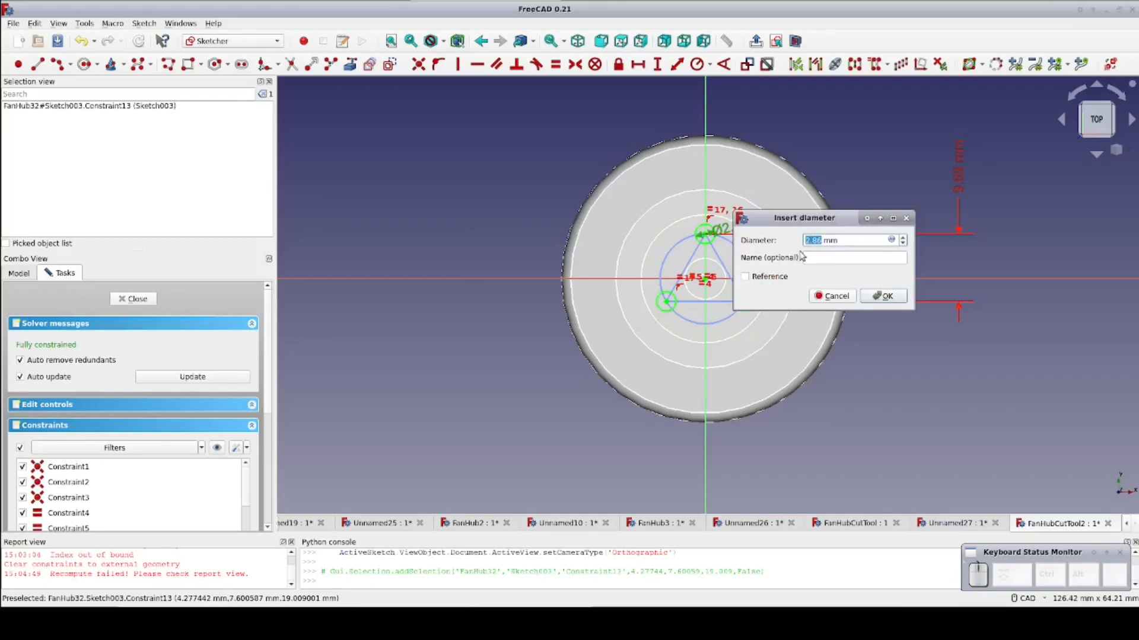
pyautogui.write('3.2')
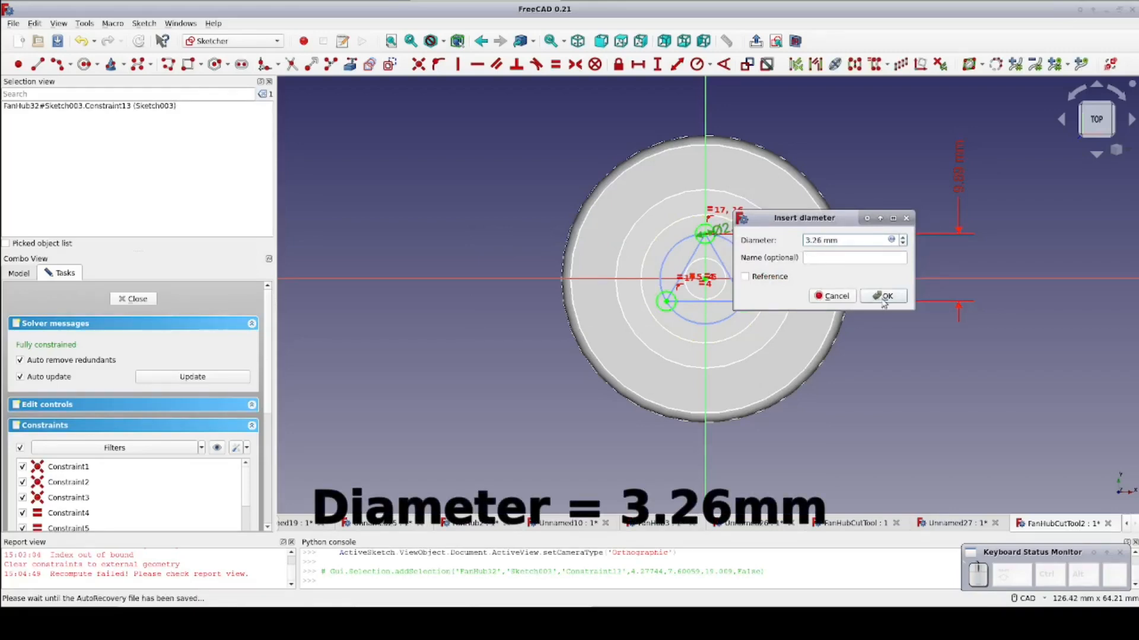
pyautogui.click(887, 295)
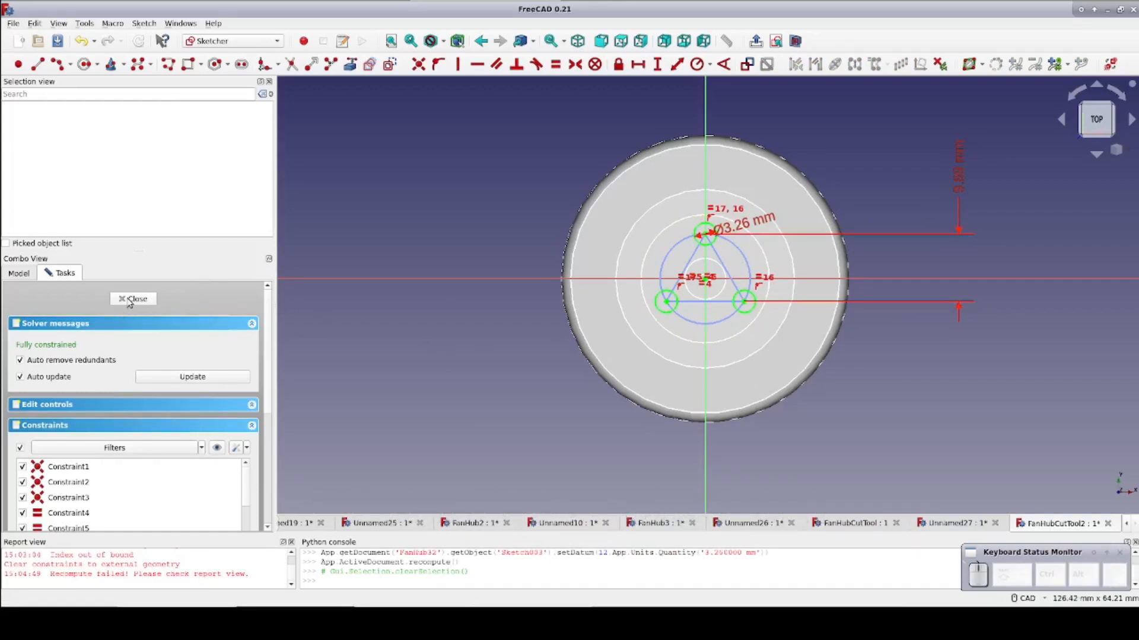
pyautogui.click(133, 298)
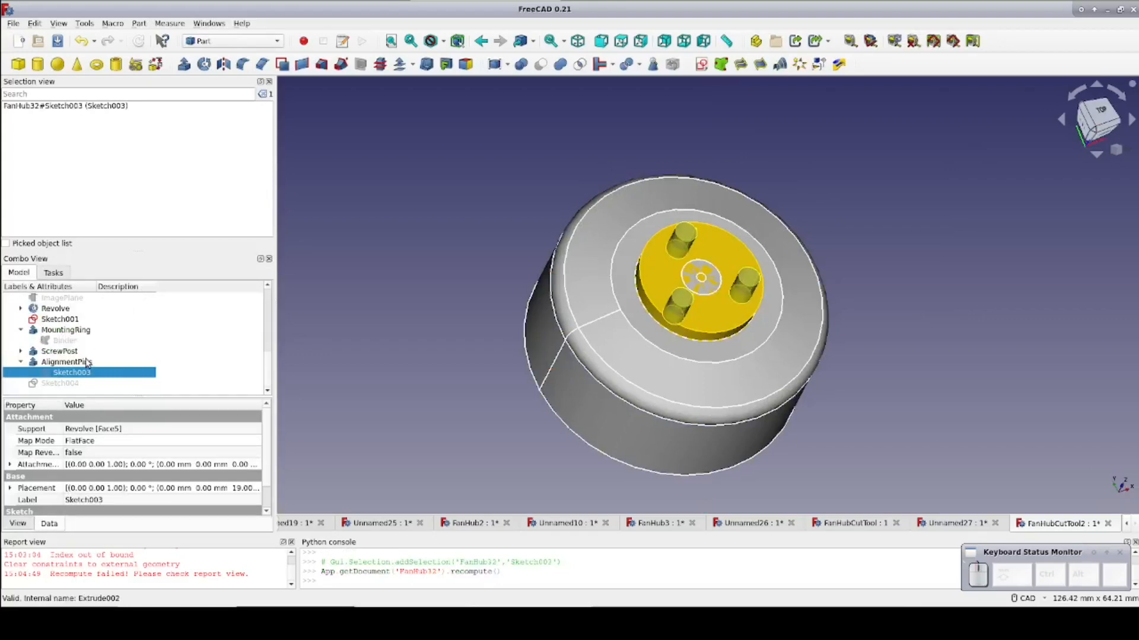
# Extend the AlignmentPins extrusion to 10 mm and reveal the ScrewPost's Sketch002
pyautogui.click(65, 362)
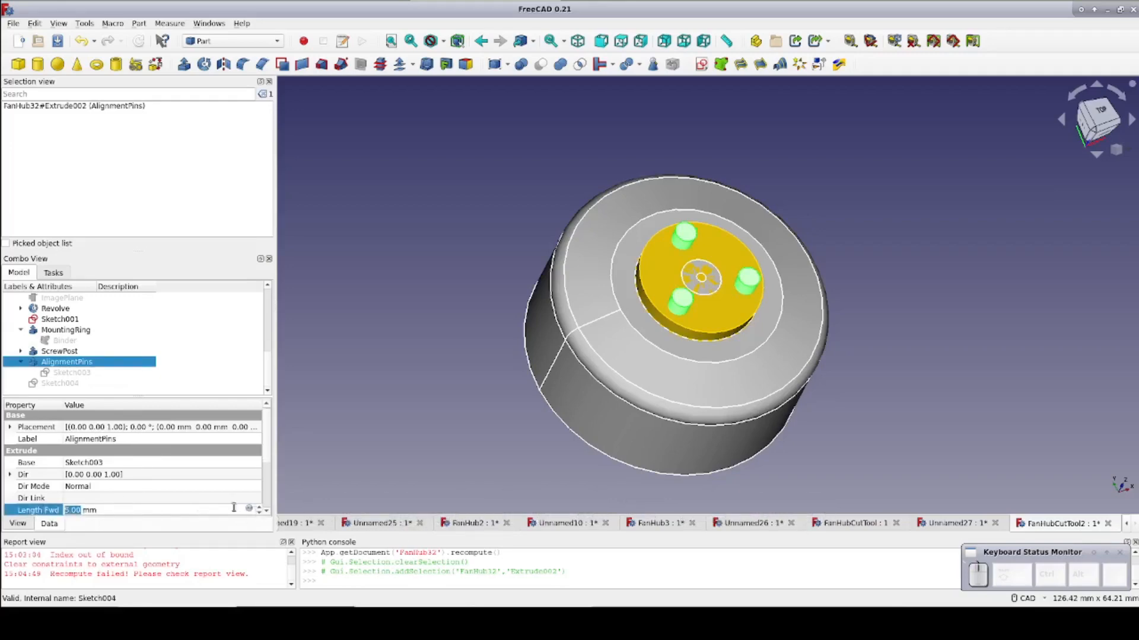
pyautogui.moveTo(202, 510)
pyautogui.write('15')
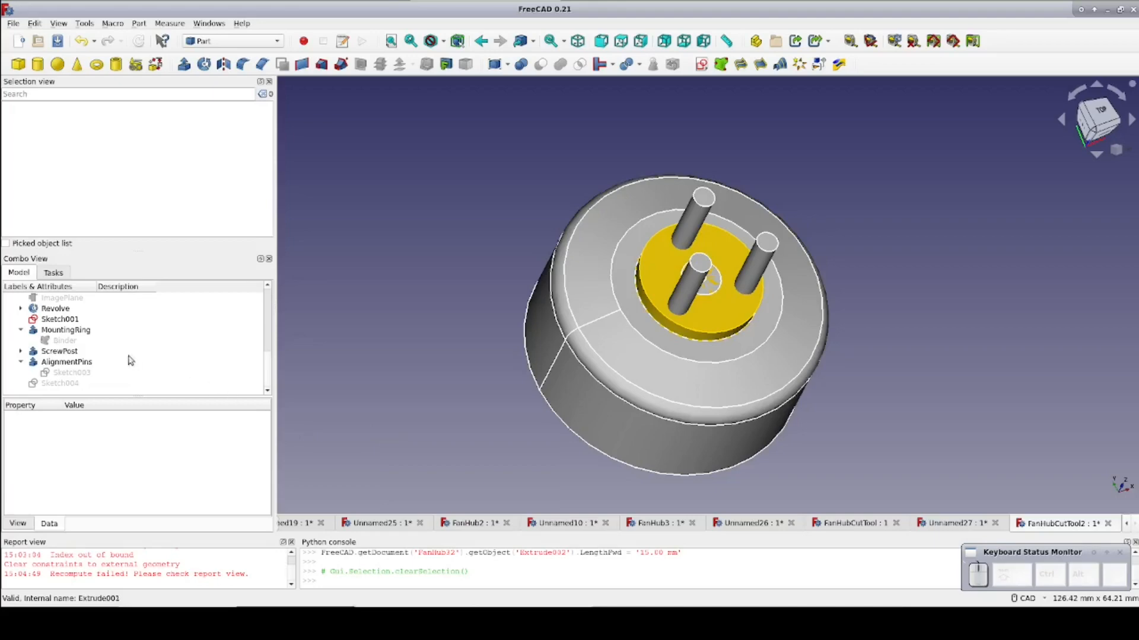
pyautogui.moveTo(64, 341)
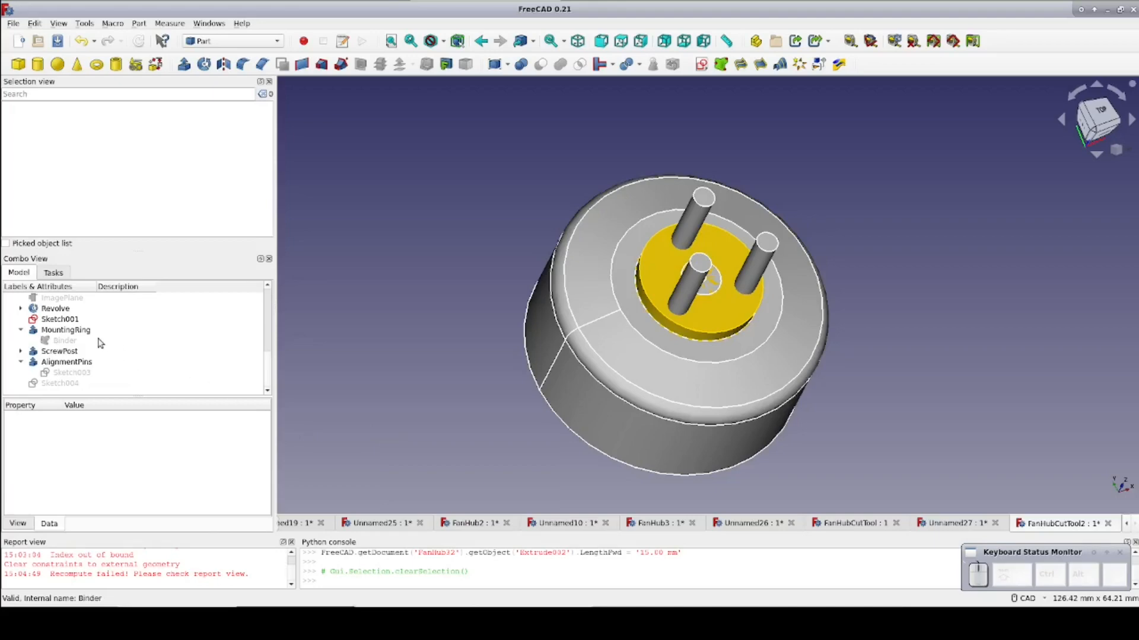
pyautogui.click(700, 280)
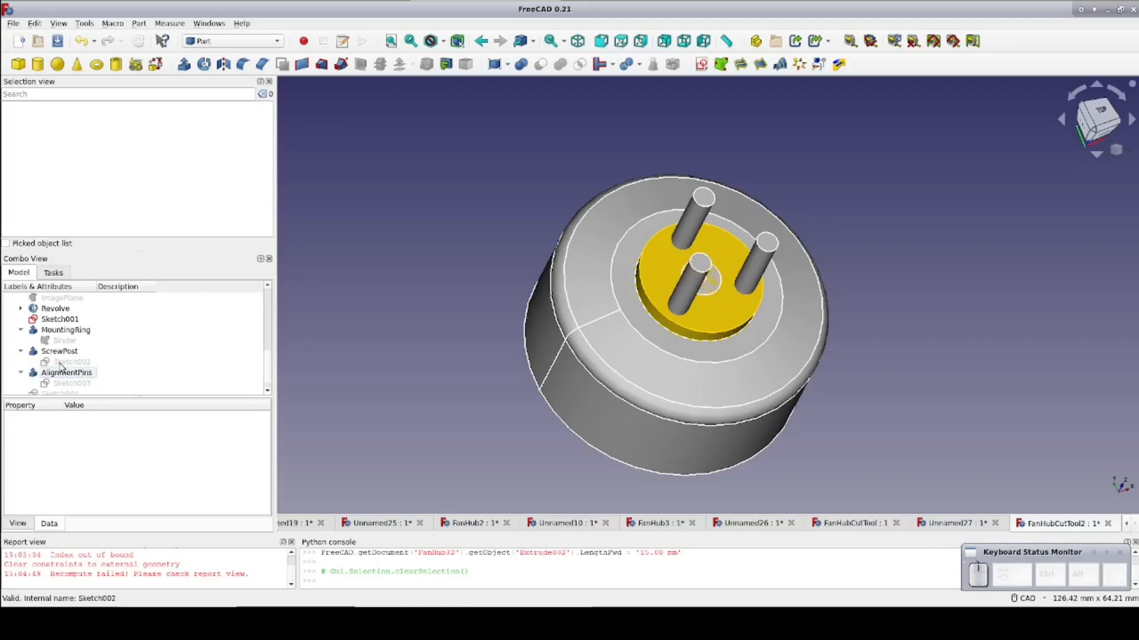
pyautogui.click(72, 361)
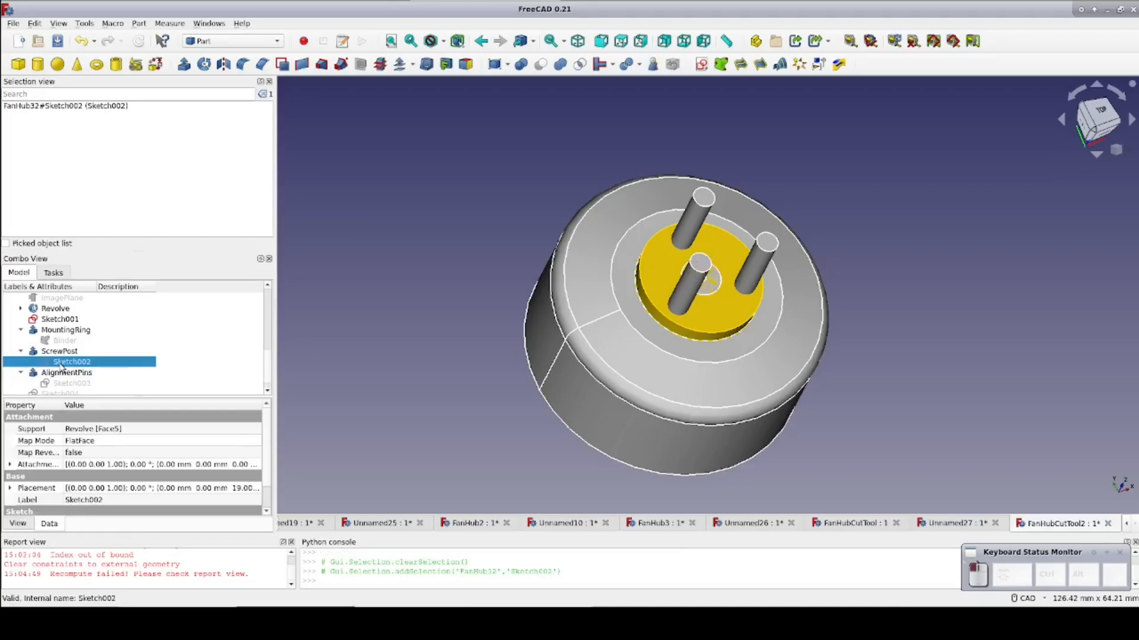
# Reduce the screw post sketch to a single 3.4 mm circle by removing the 6 mm one
pyautogui.doubleClick(71, 362)
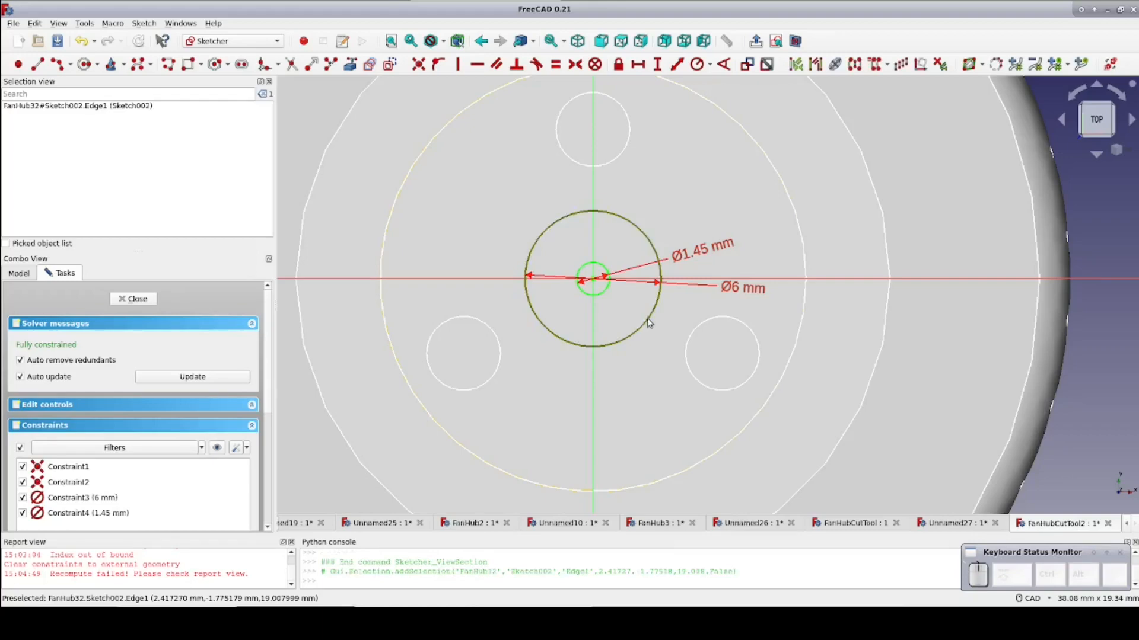
pyautogui.press('Delete')
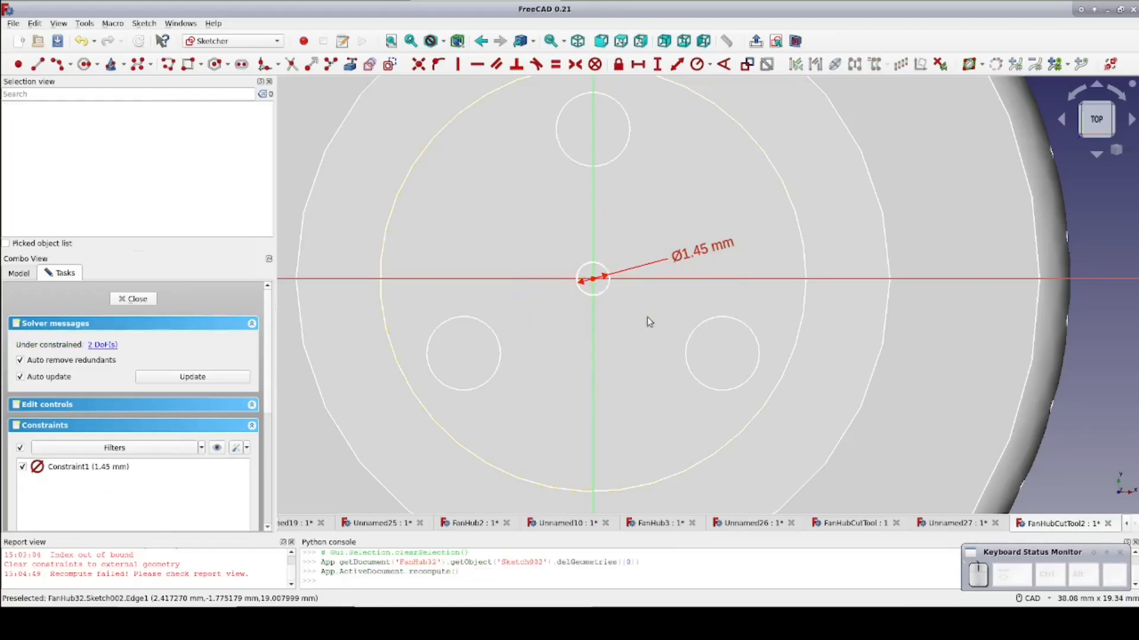
pyautogui.moveTo(671, 281)
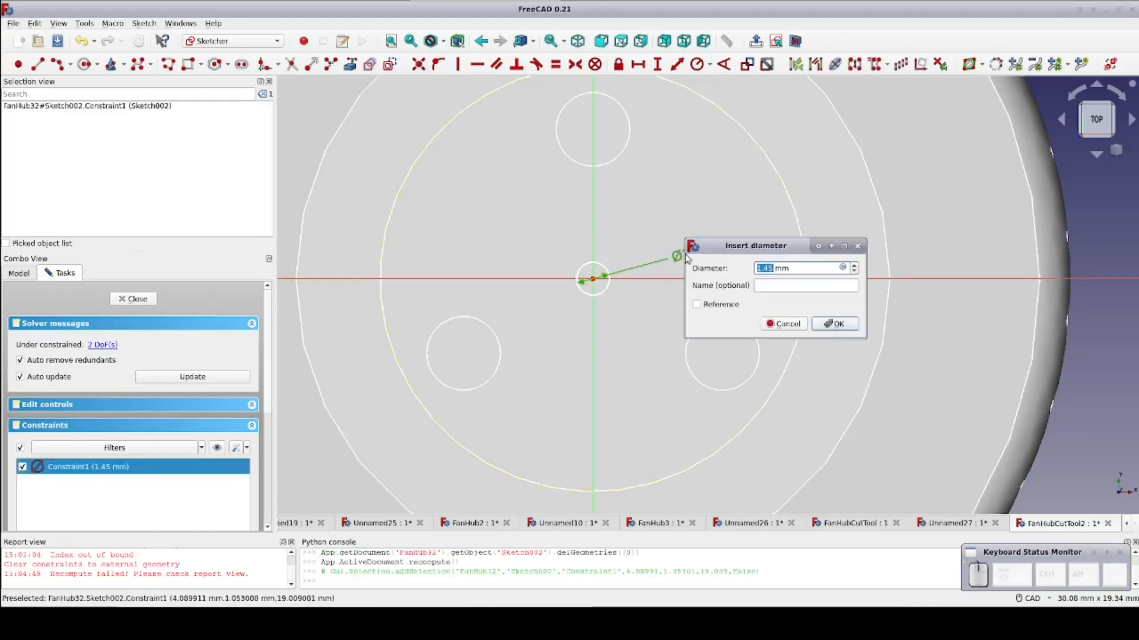
pyautogui.write('3 mm')
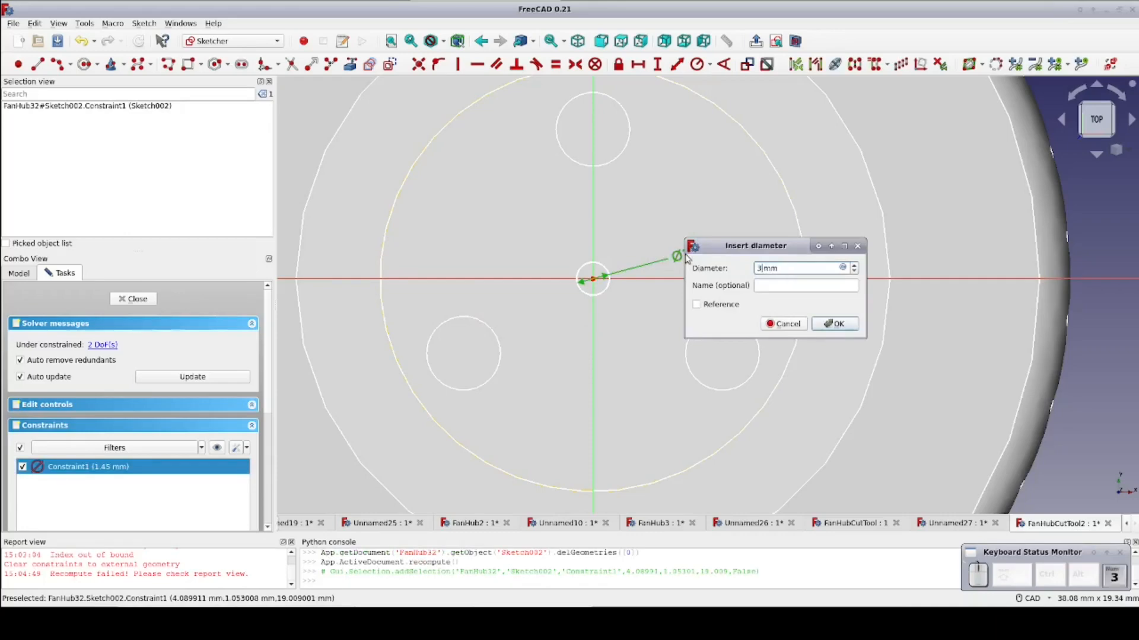
pyautogui.write('.4')
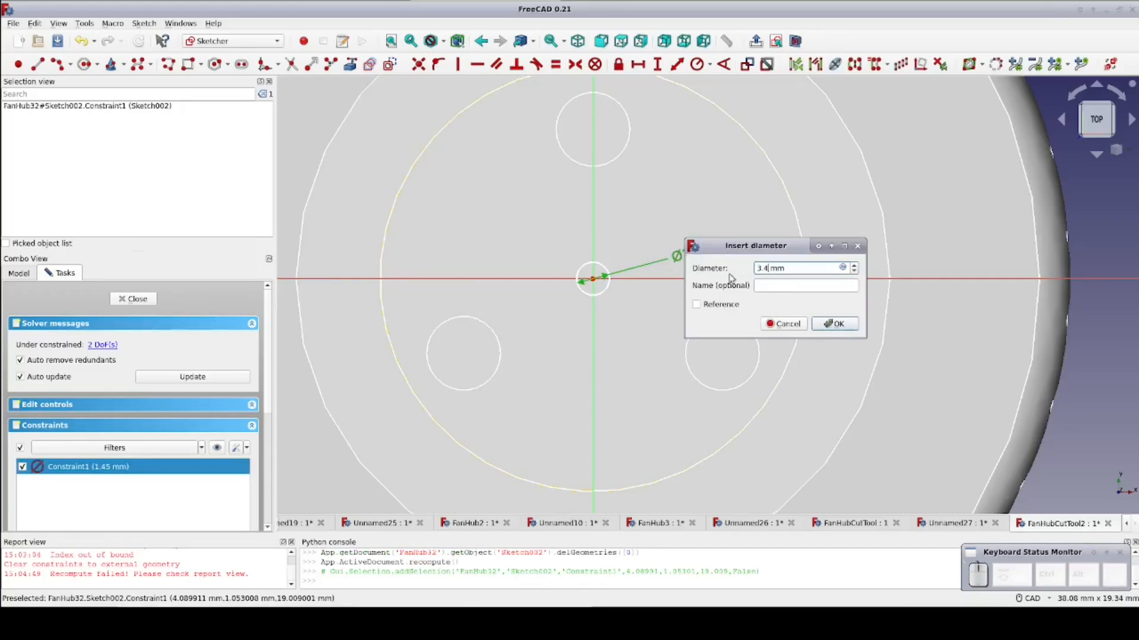
pyautogui.click(834, 324)
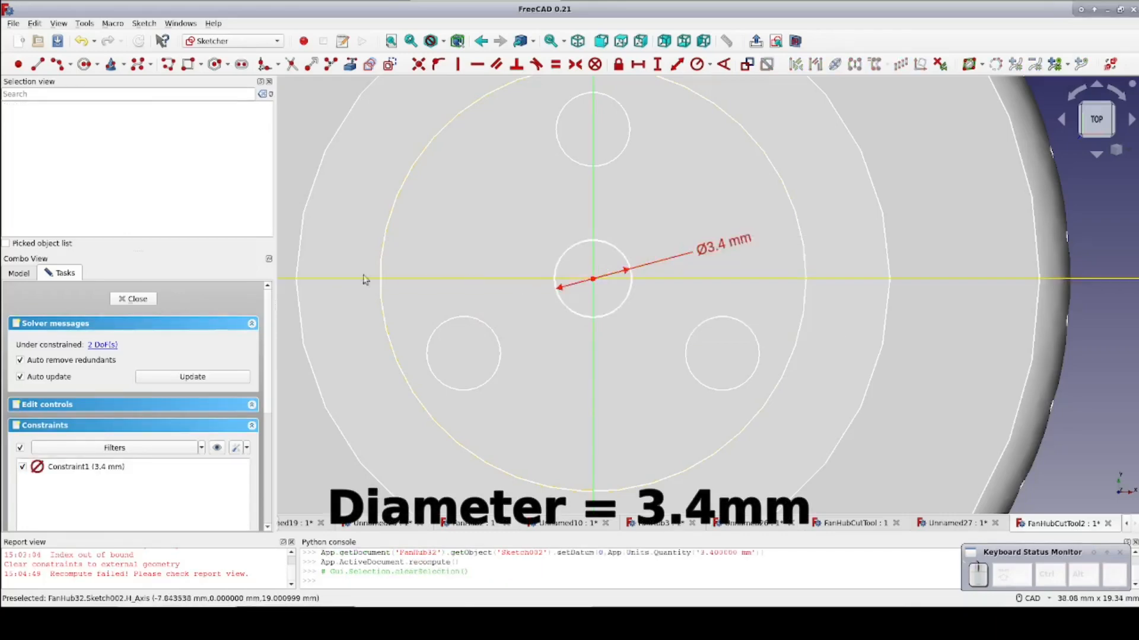
pyautogui.click(137, 299)
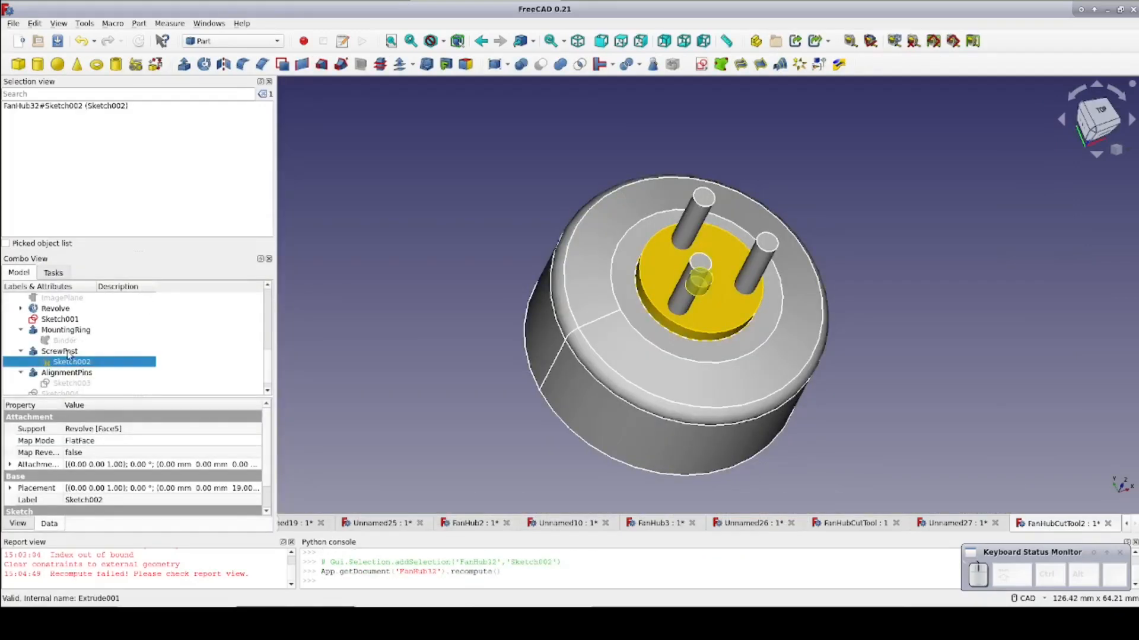
# Set the ScrewPost extrusion Length Fwd to 15 mm
pyautogui.click(59, 351)
pyautogui.write('5')
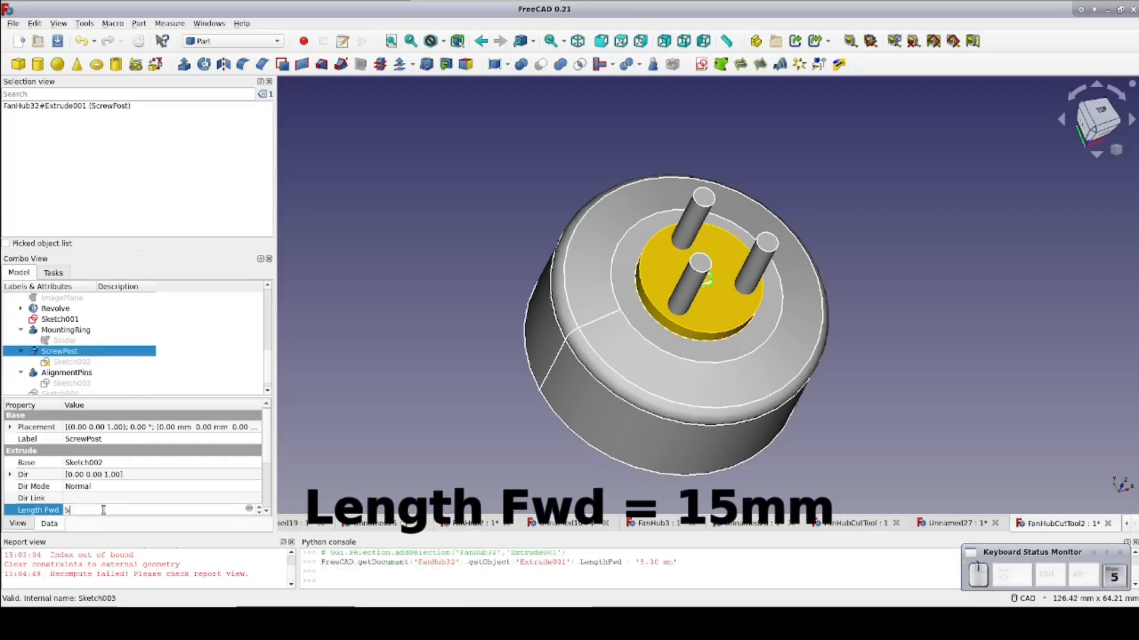
pyautogui.write('15')
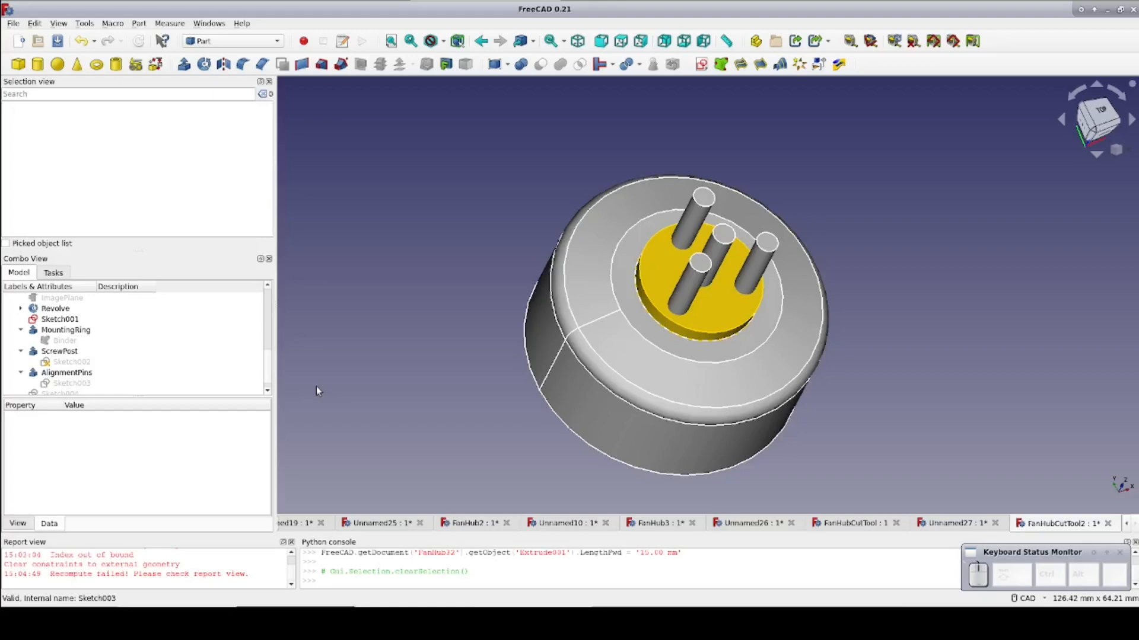
pyautogui.moveTo(763, 427)
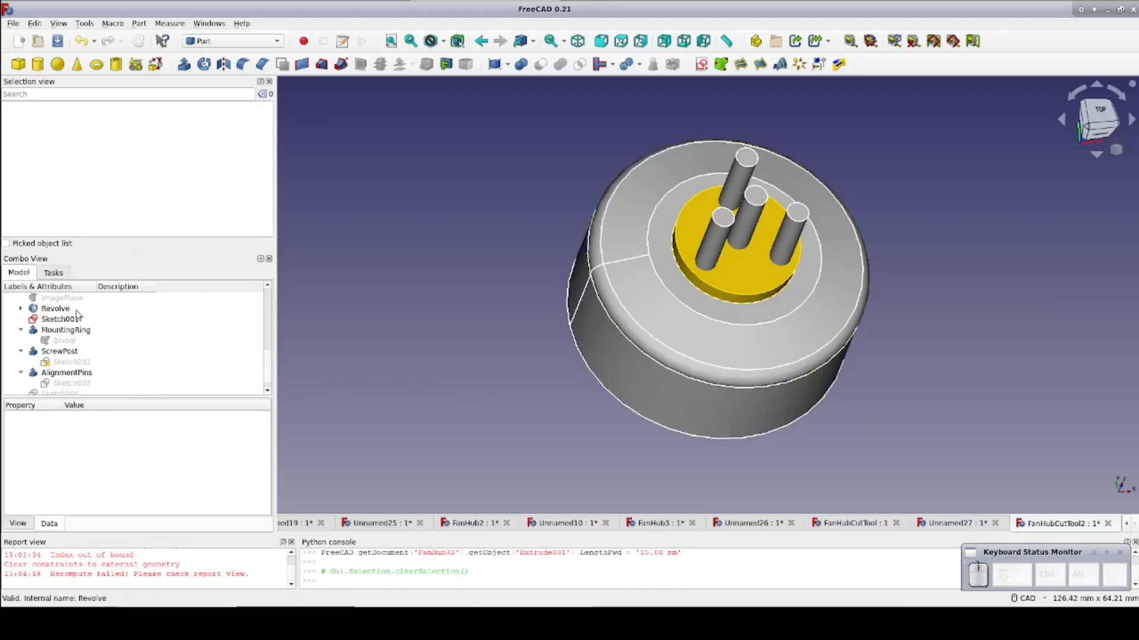
# Change the revolve profile width from 21 to 21.2 mm and save the document
pyautogui.click(65, 319)
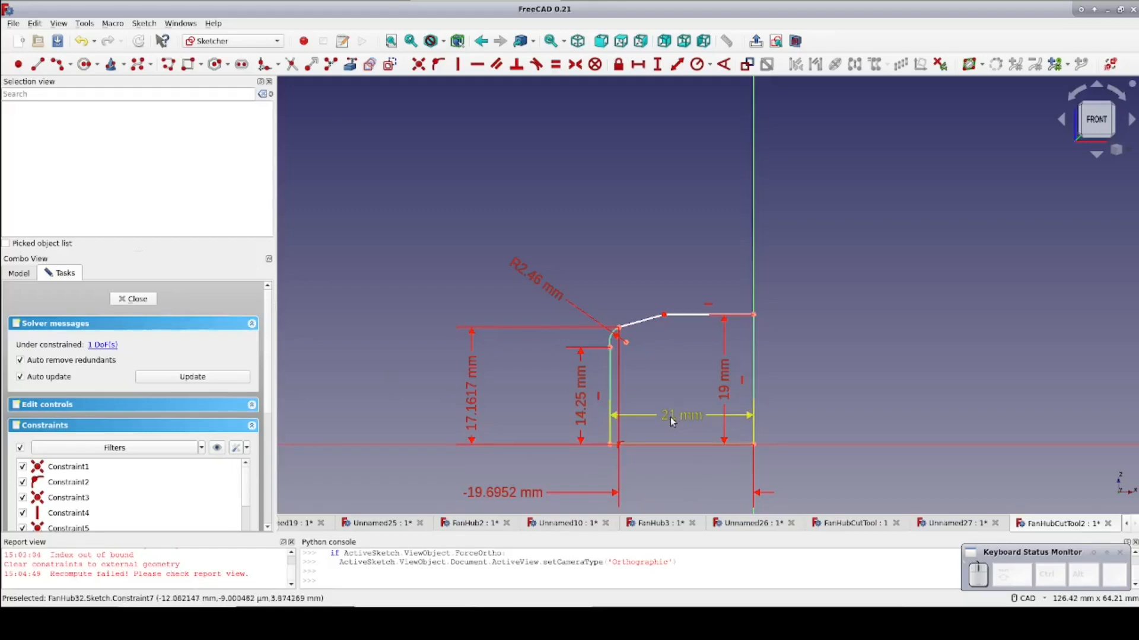
pyautogui.doubleClick(681, 415)
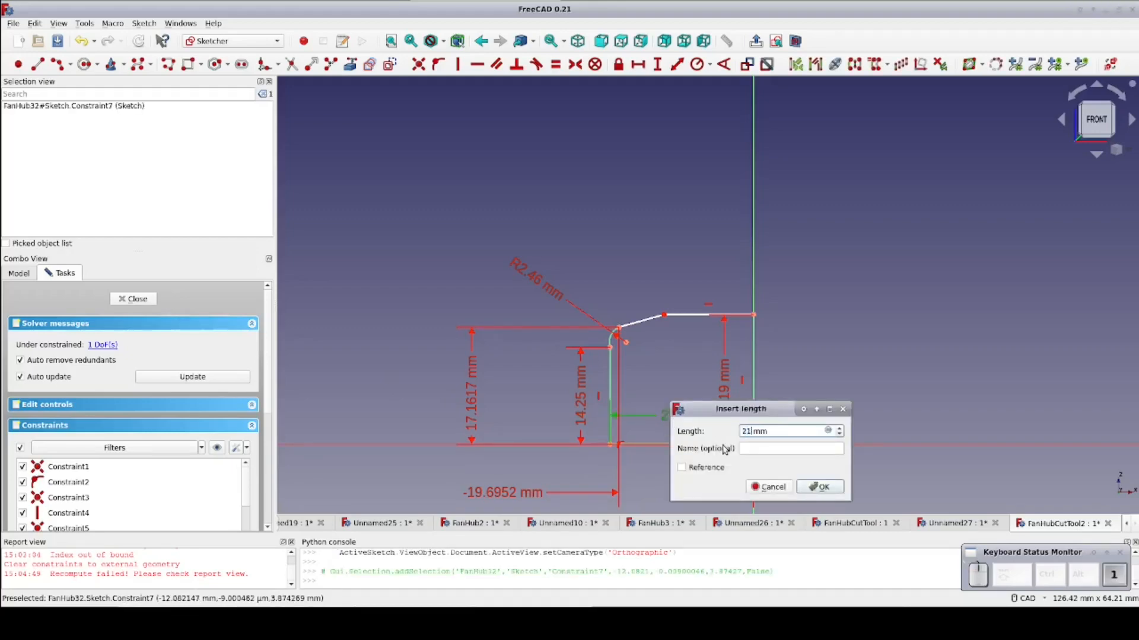
pyautogui.click(819, 486)
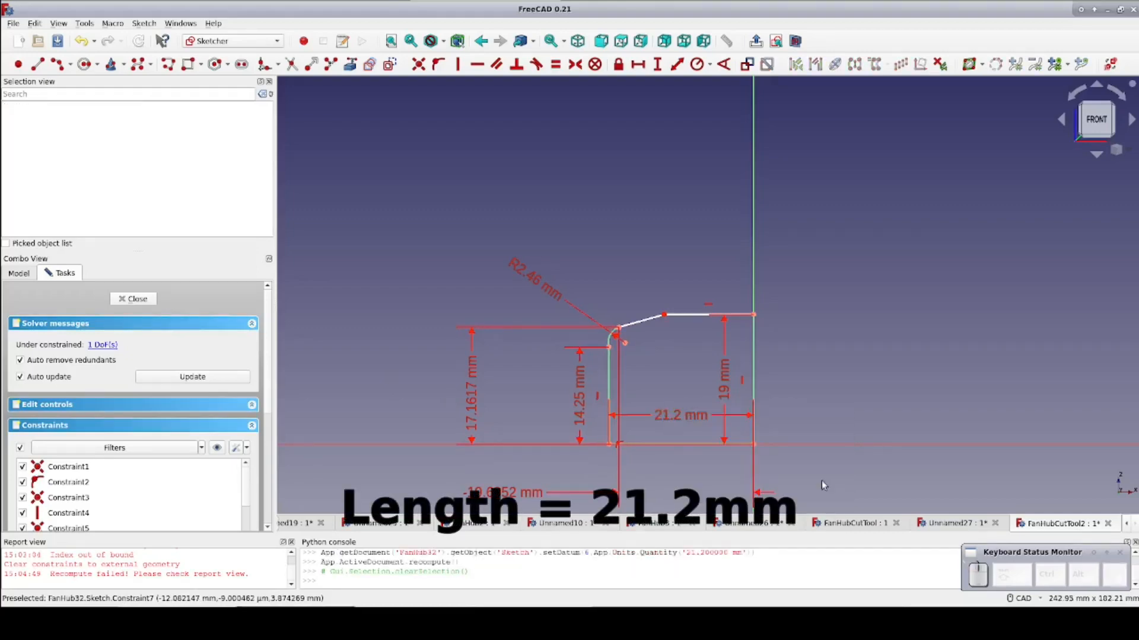
pyautogui.click(133, 299)
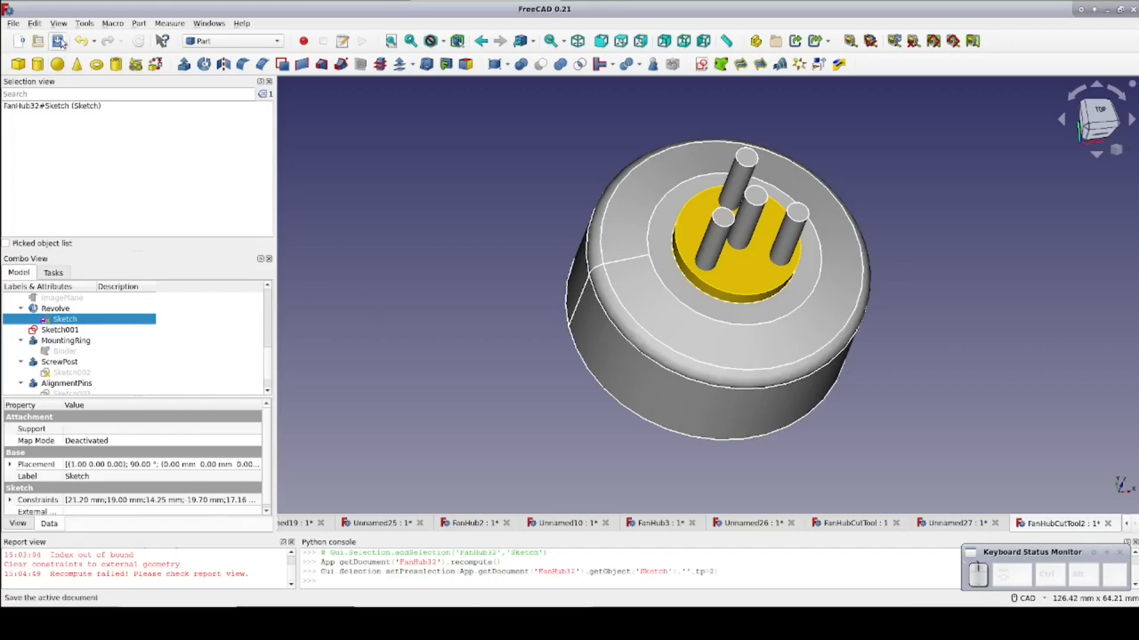
pyautogui.press('ctrl+s')
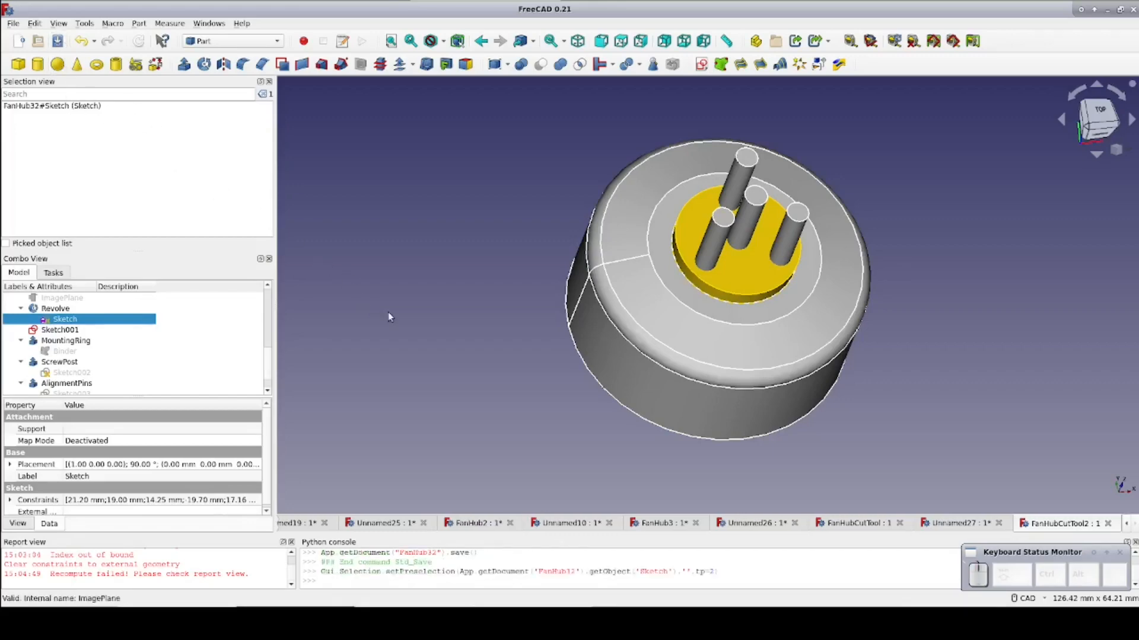
pyautogui.moveTo(369, 625)
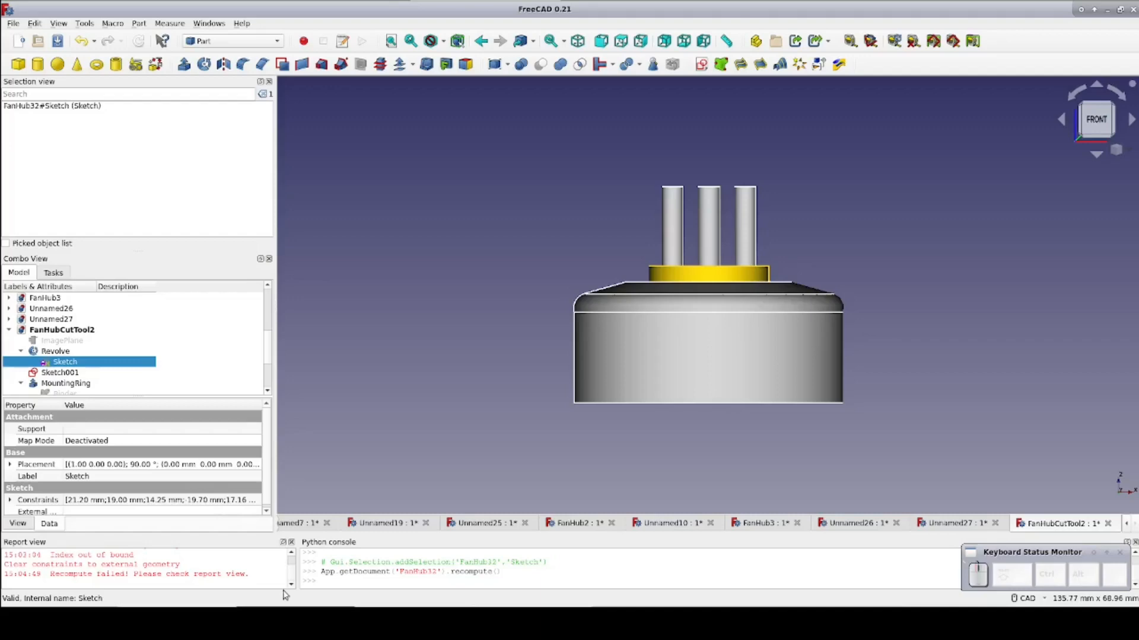
# Union Revolve, MountingRing, ScrewPost and AlignmentPins into a single Fusion
pyautogui.click(56, 351)
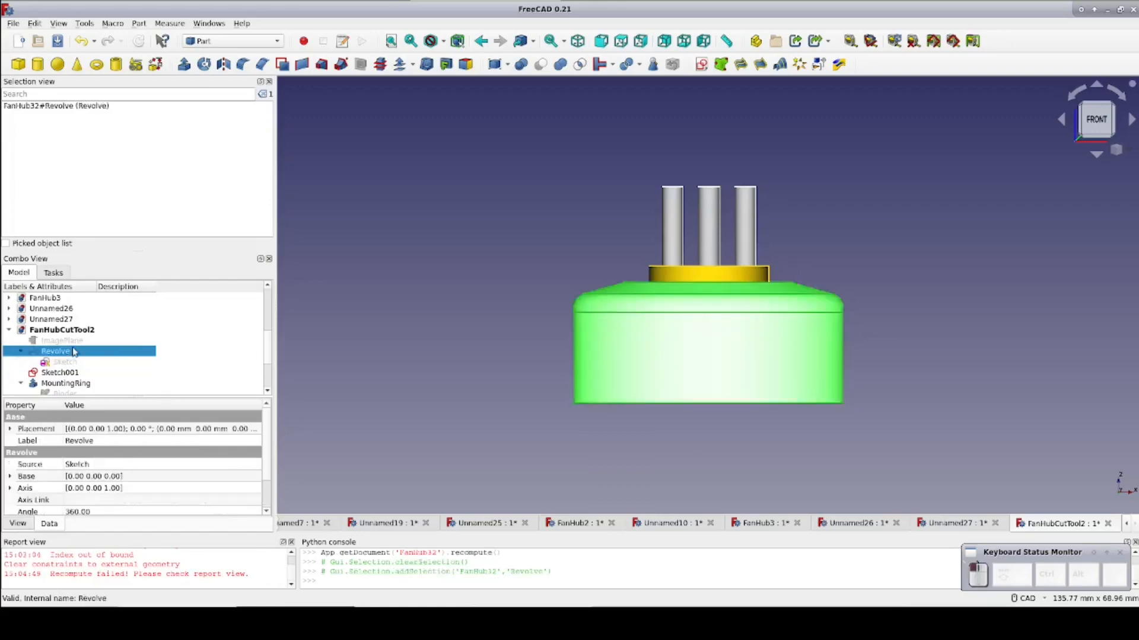
pyautogui.click(65, 351)
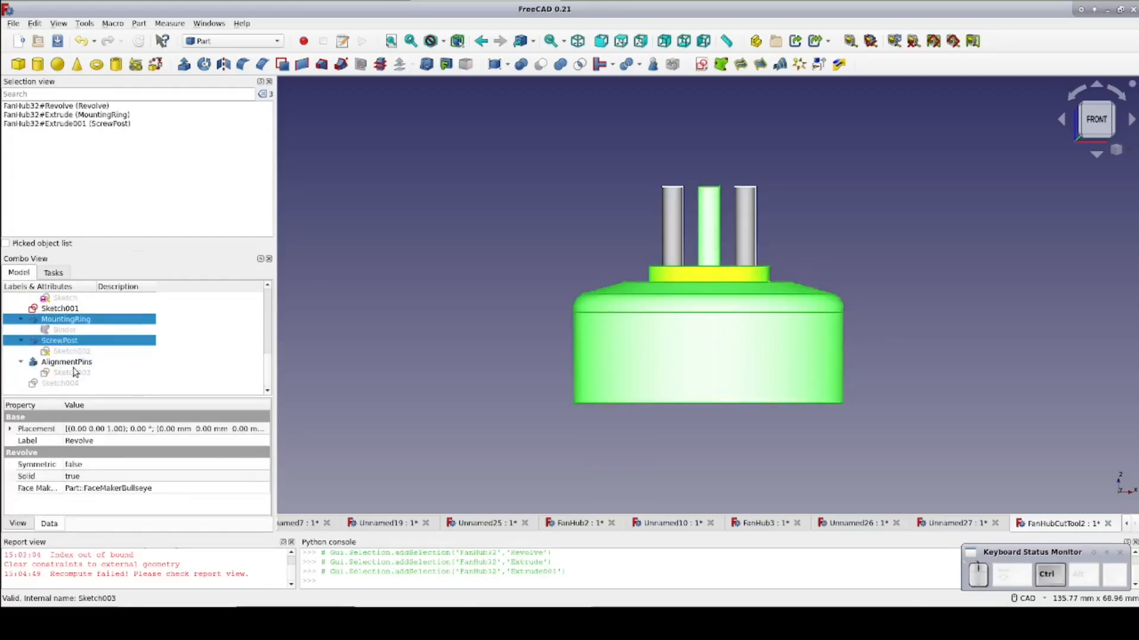
pyautogui.click(66, 361)
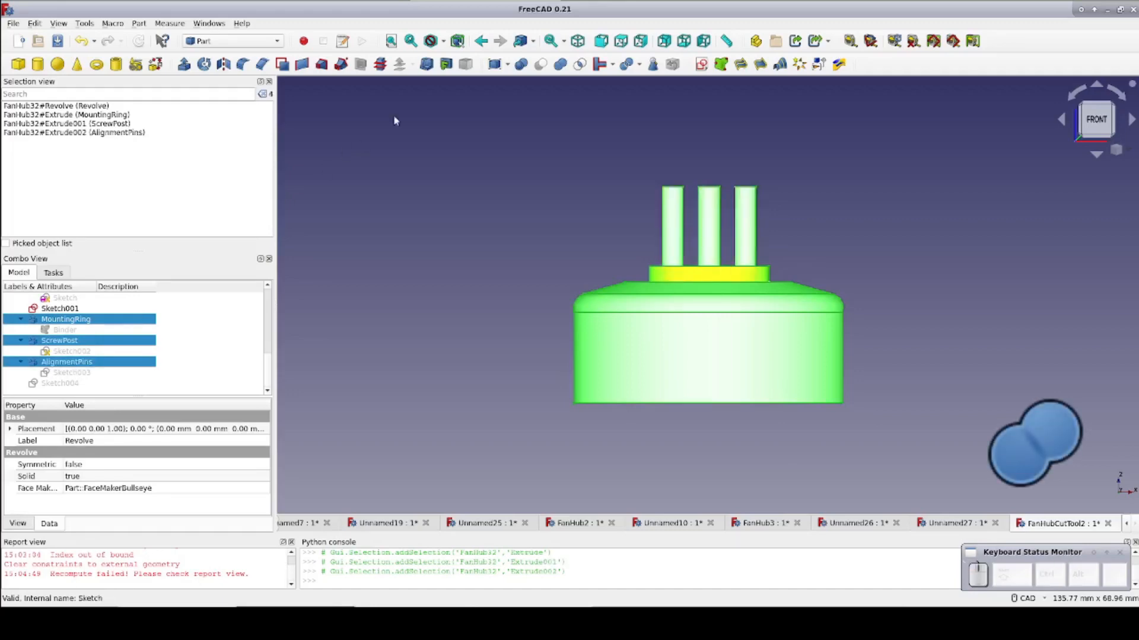
pyautogui.click(559, 64)
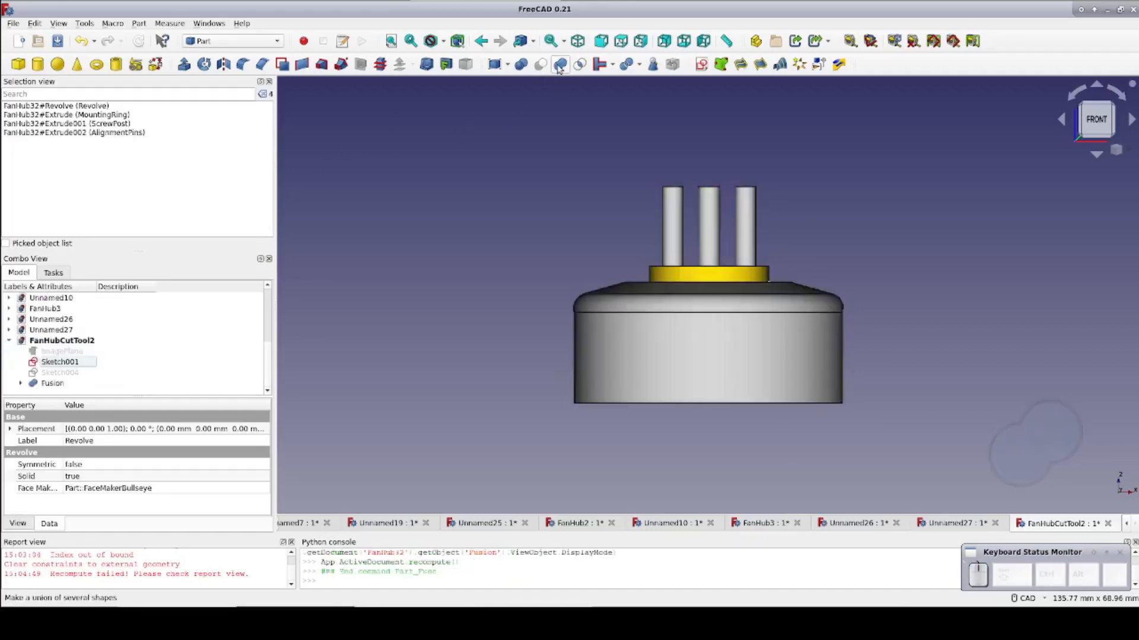
# Check the Fusion's placement position reads 0.00 mm on x, y and z
pyautogui.click(52, 384)
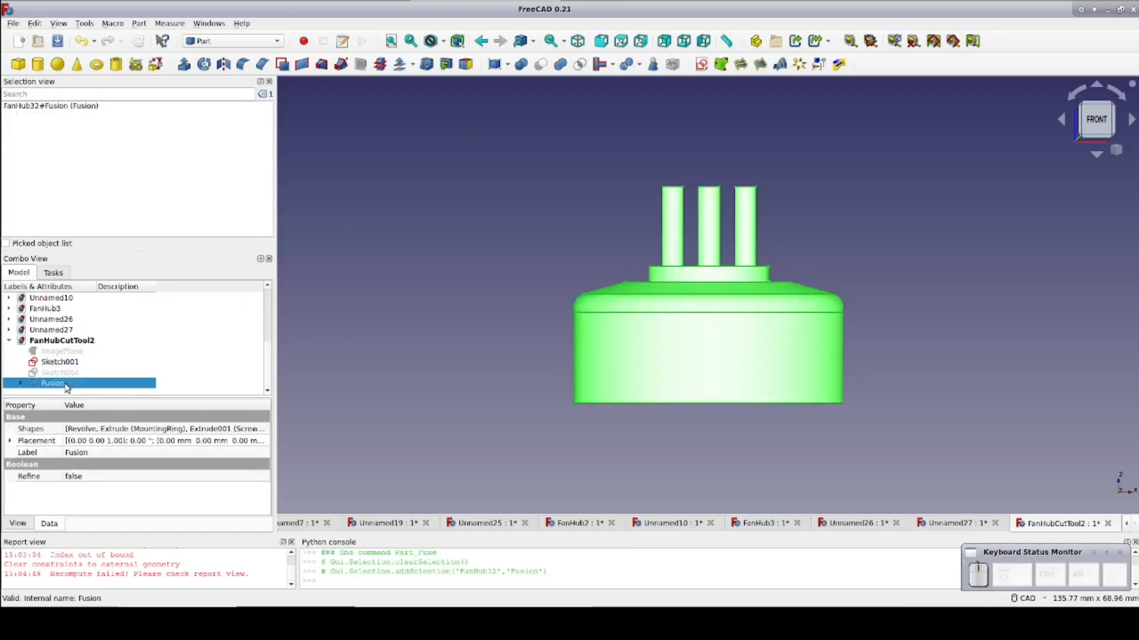
pyautogui.moveTo(11, 447)
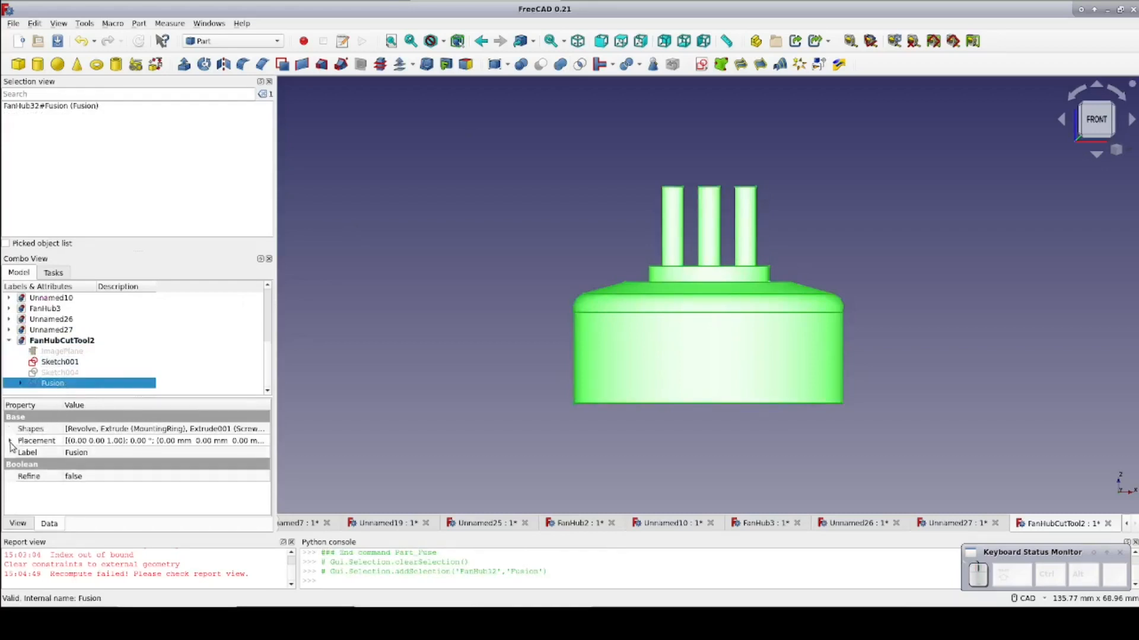
pyautogui.click(11, 441)
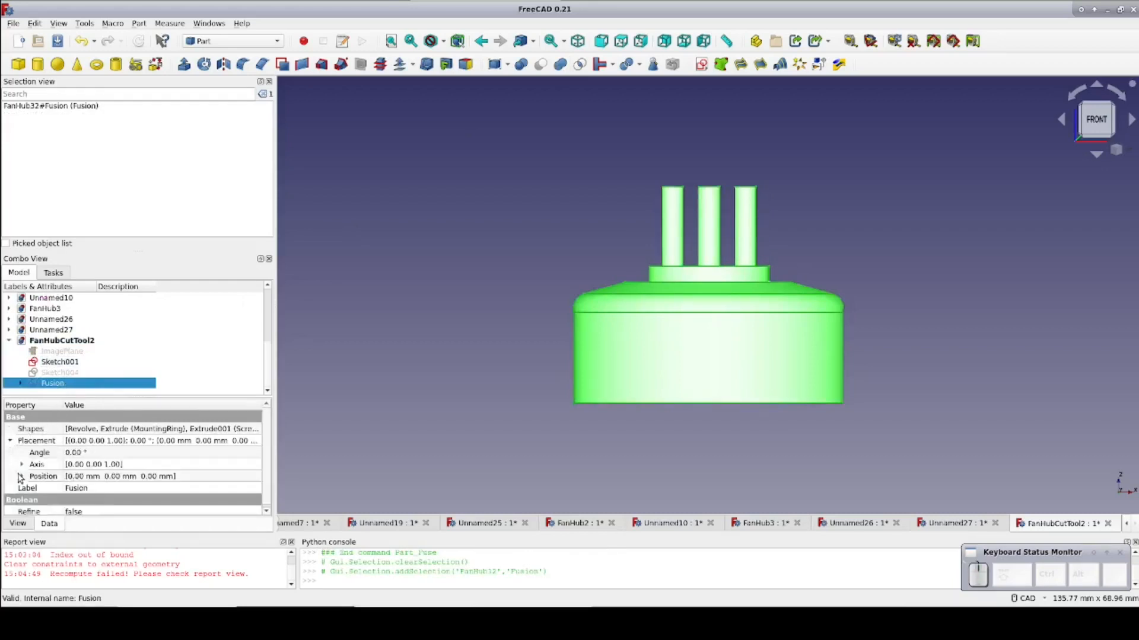
pyautogui.click(21, 476)
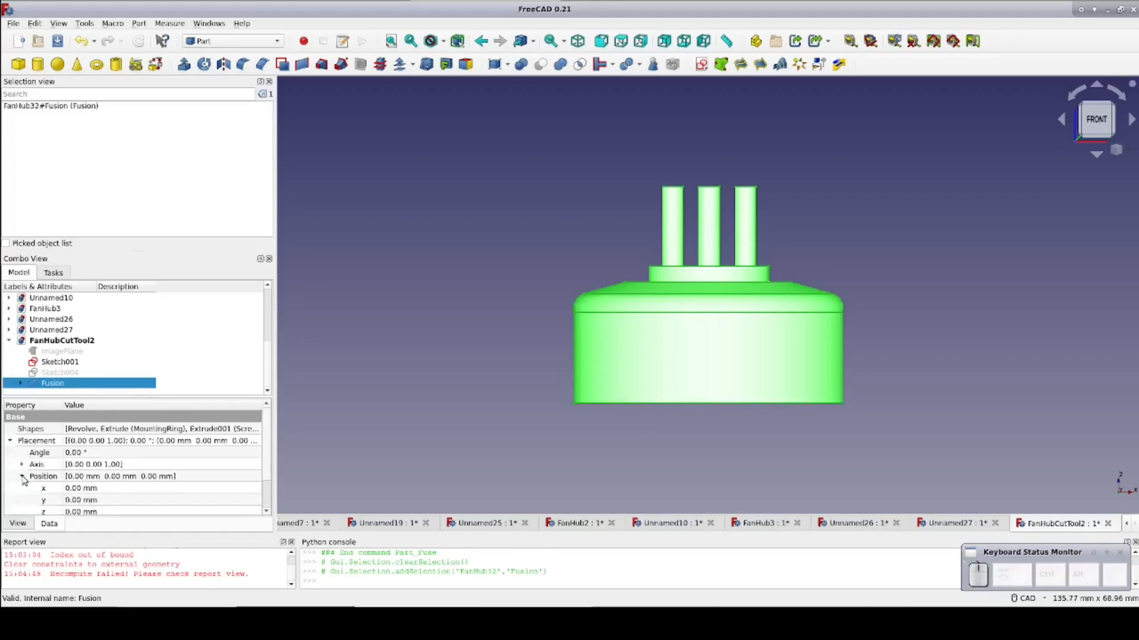
pyautogui.moveTo(572, 318)
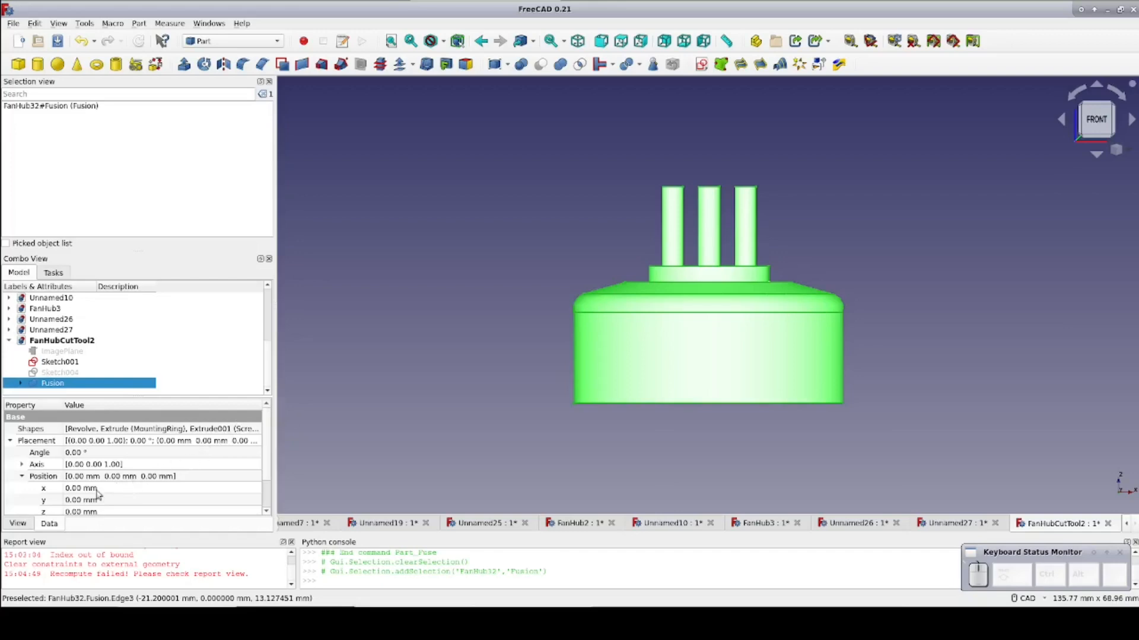
pyautogui.click(79, 510)
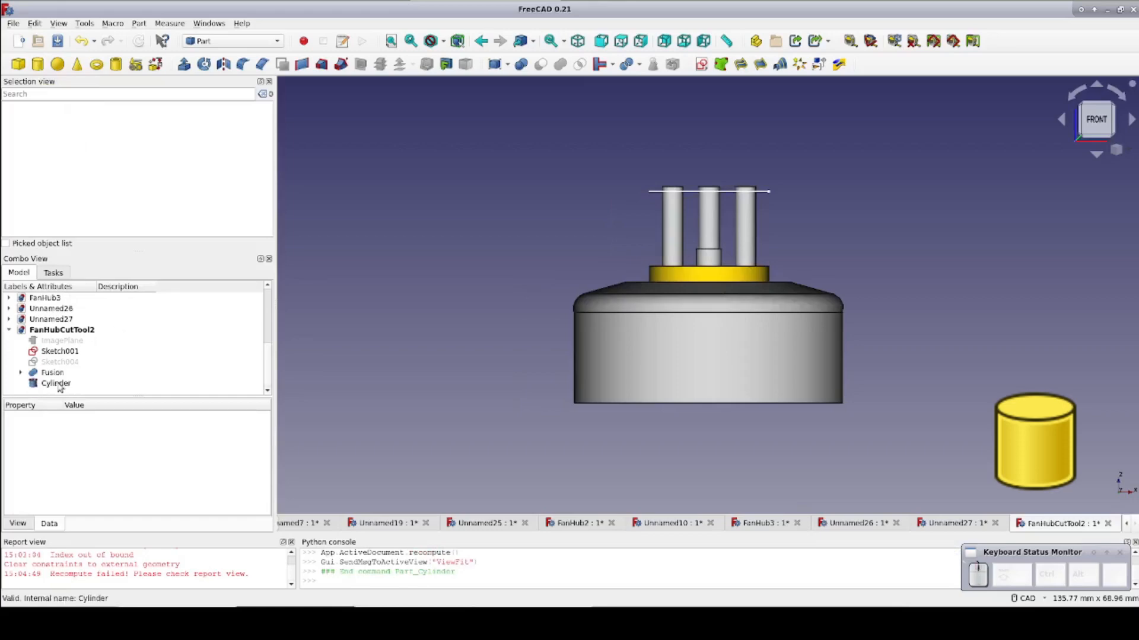
# Give the new 22 mm-radius Cylinder a height of 8 and 50% transparency
pyautogui.click(56, 383)
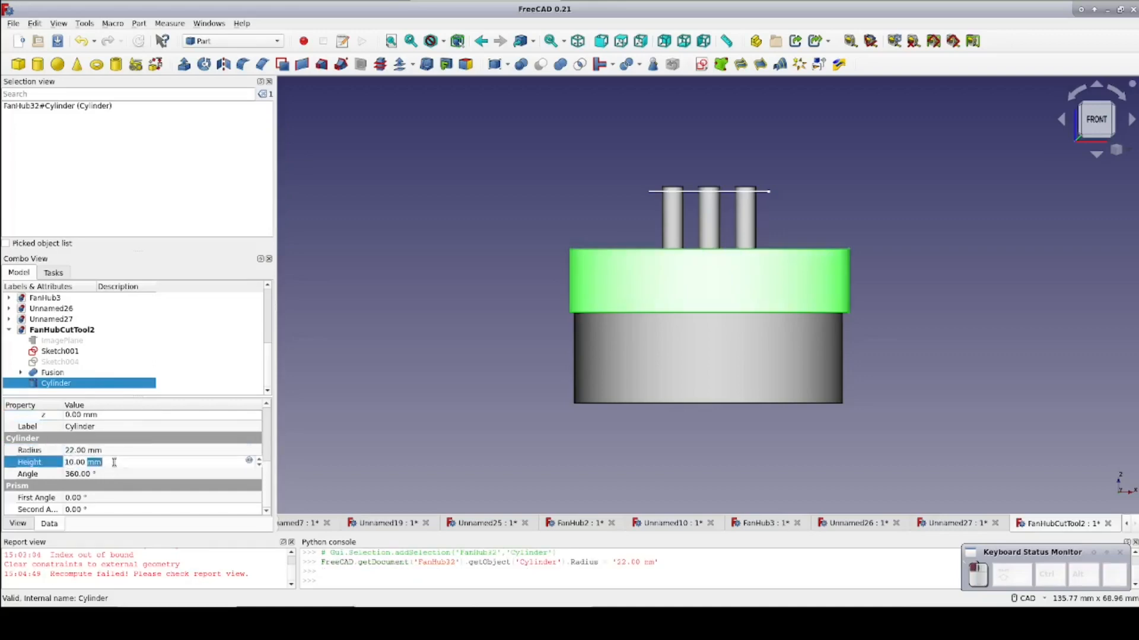
pyautogui.write('8')
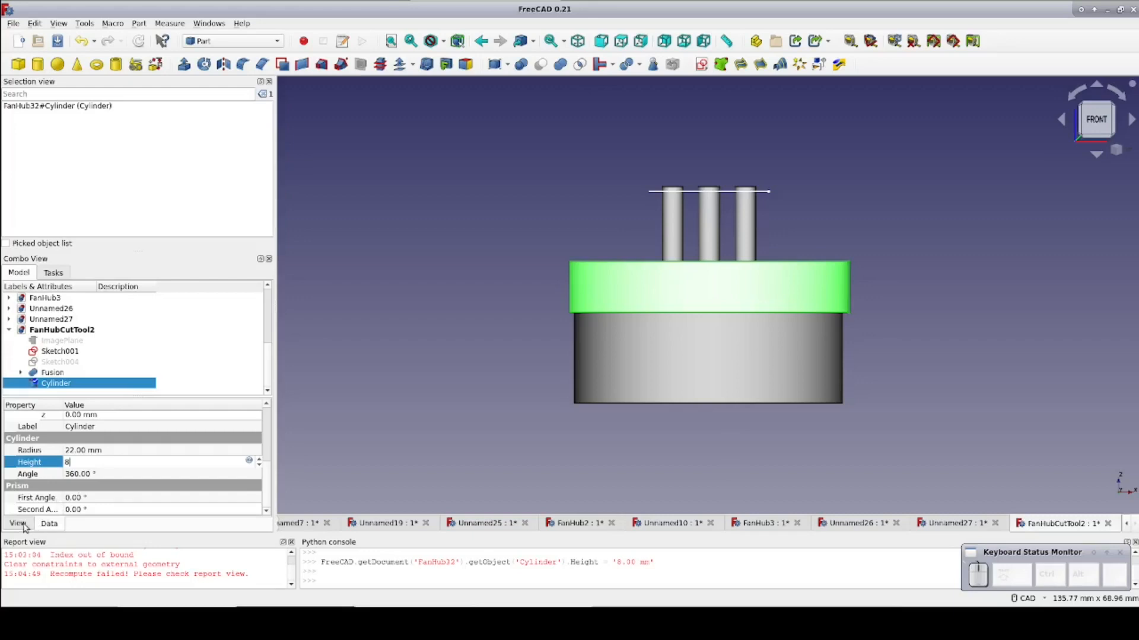
pyautogui.click(18, 523)
pyautogui.write('50')
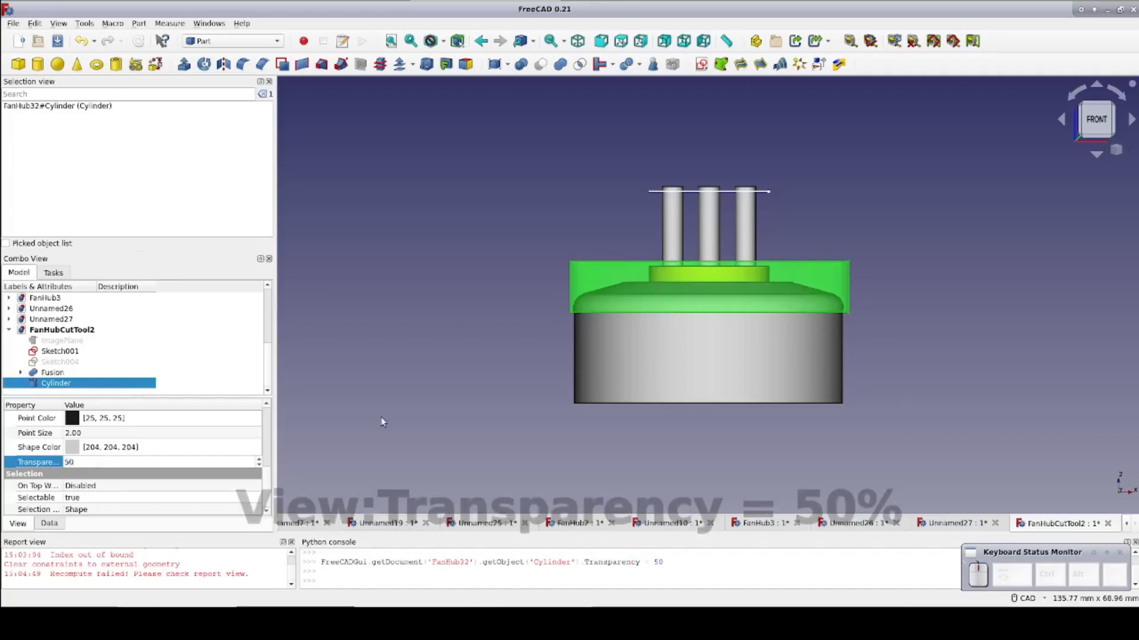
pyautogui.moveTo(708, 279)
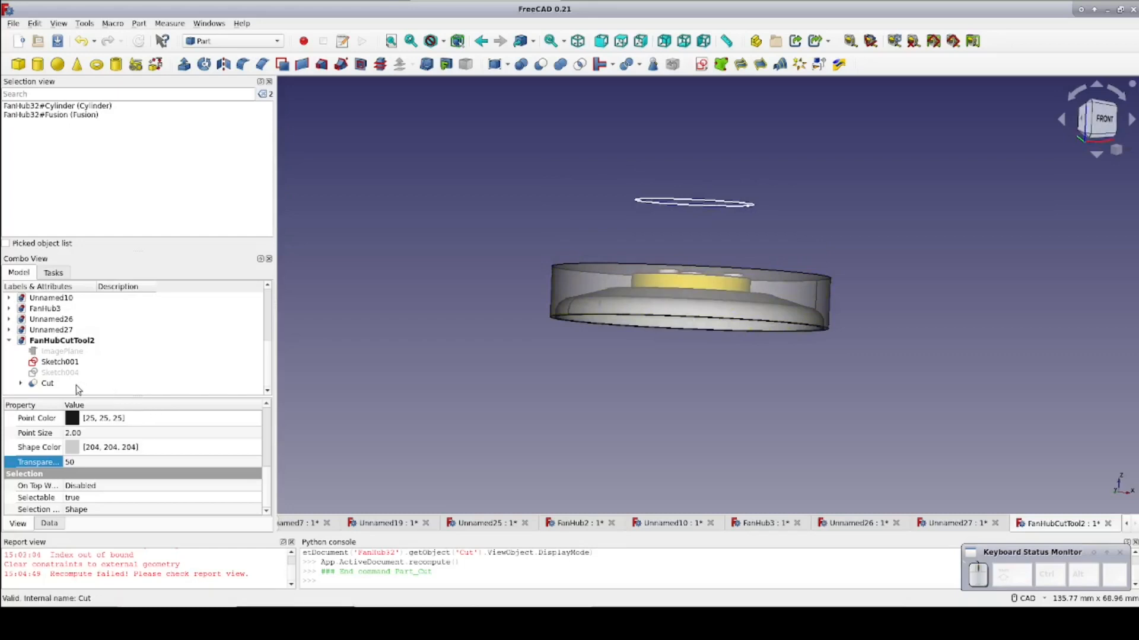
# Export the Cut solid as a STEP file named 'test2'
pyautogui.click(12, 24)
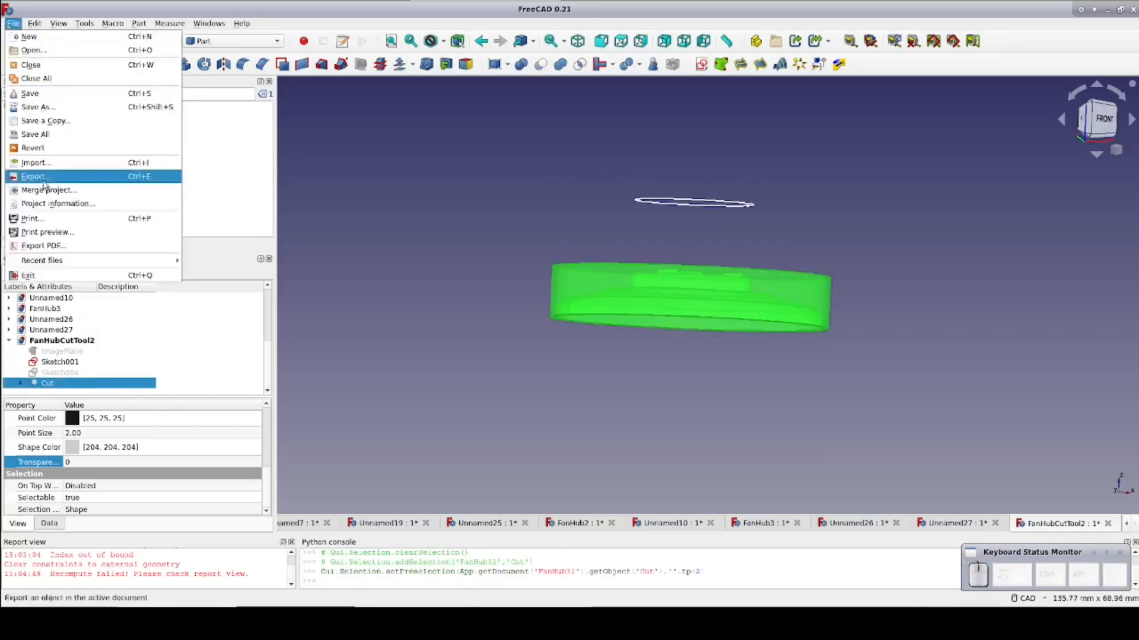
pyautogui.click(34, 177)
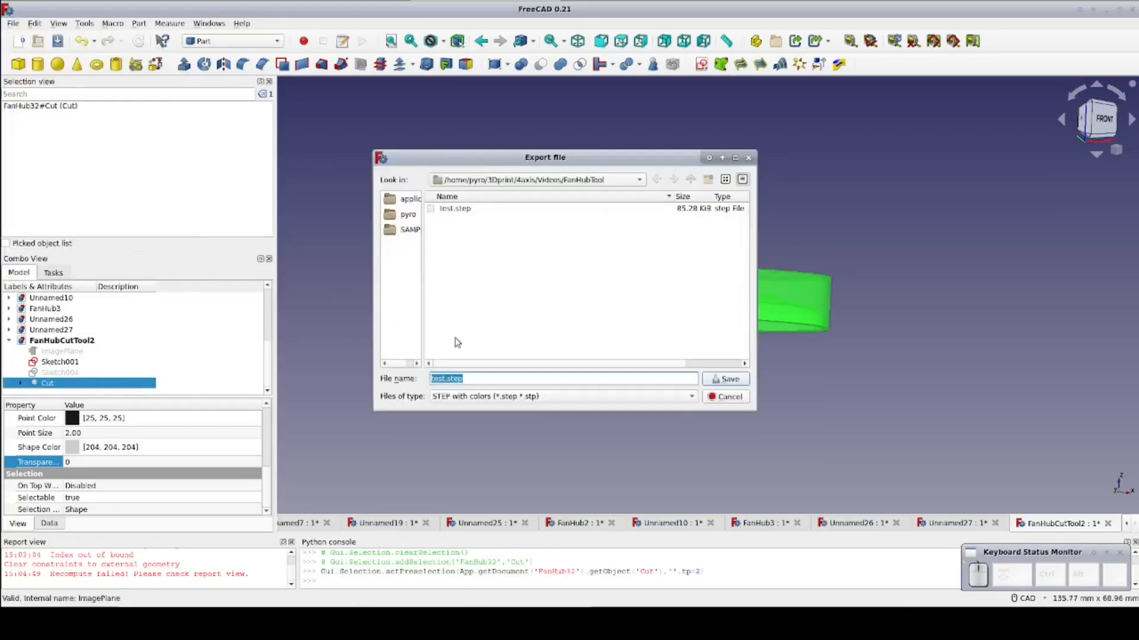
pyautogui.write('test2')
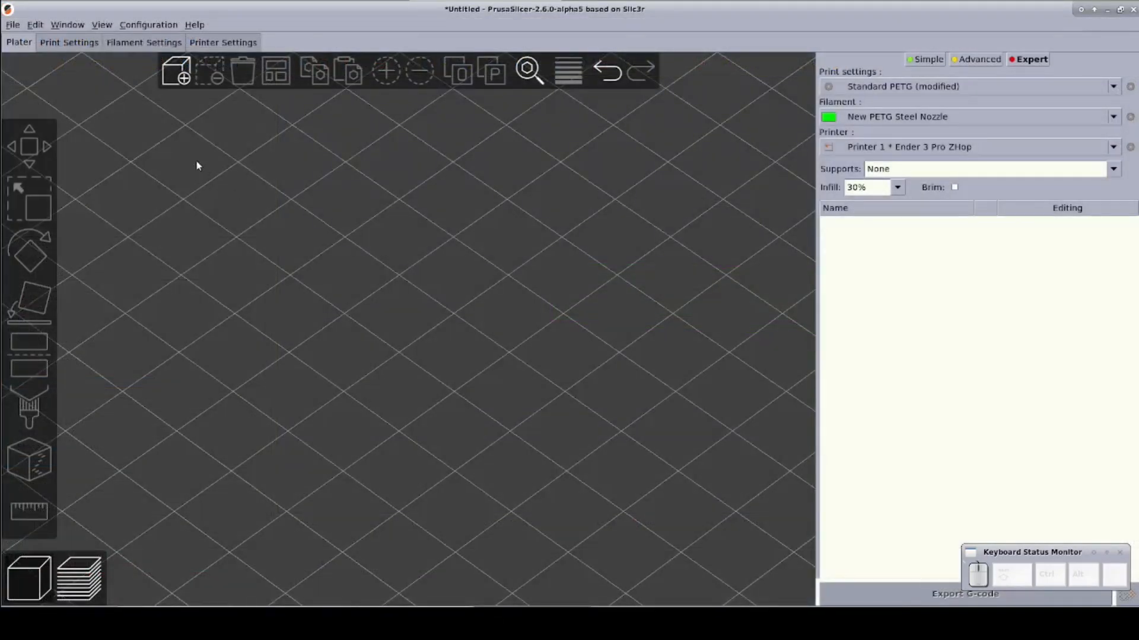
pyautogui.moveTo(176, 70)
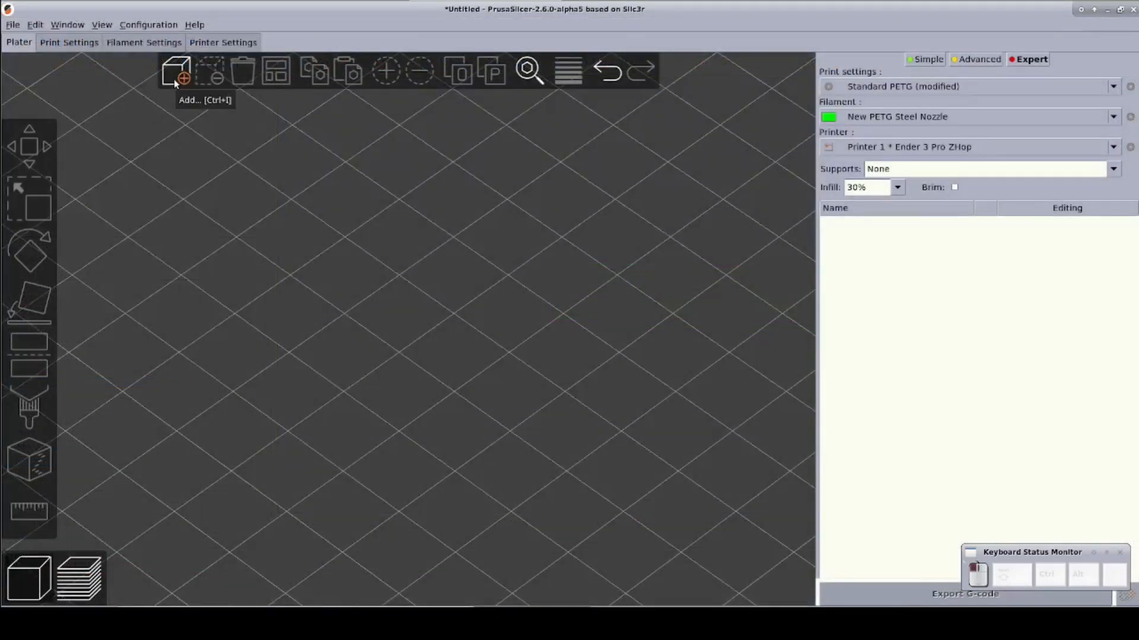
# Load test.step from the FanHubTool folder onto the PrusaSlicer plate
pyautogui.click(175, 70)
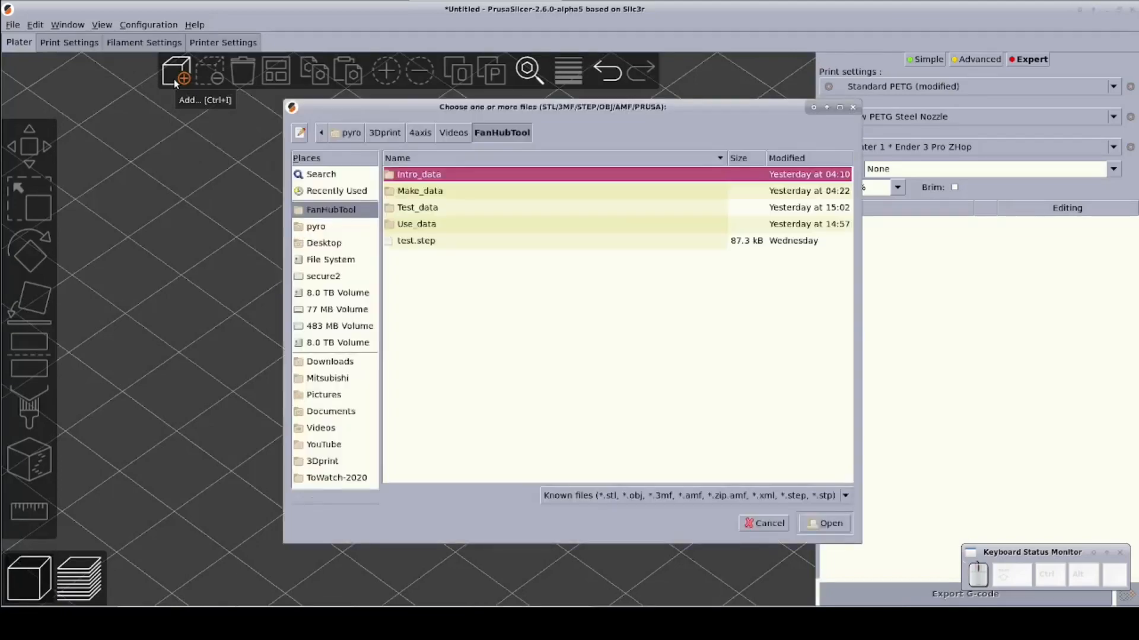
pyautogui.click(416, 240)
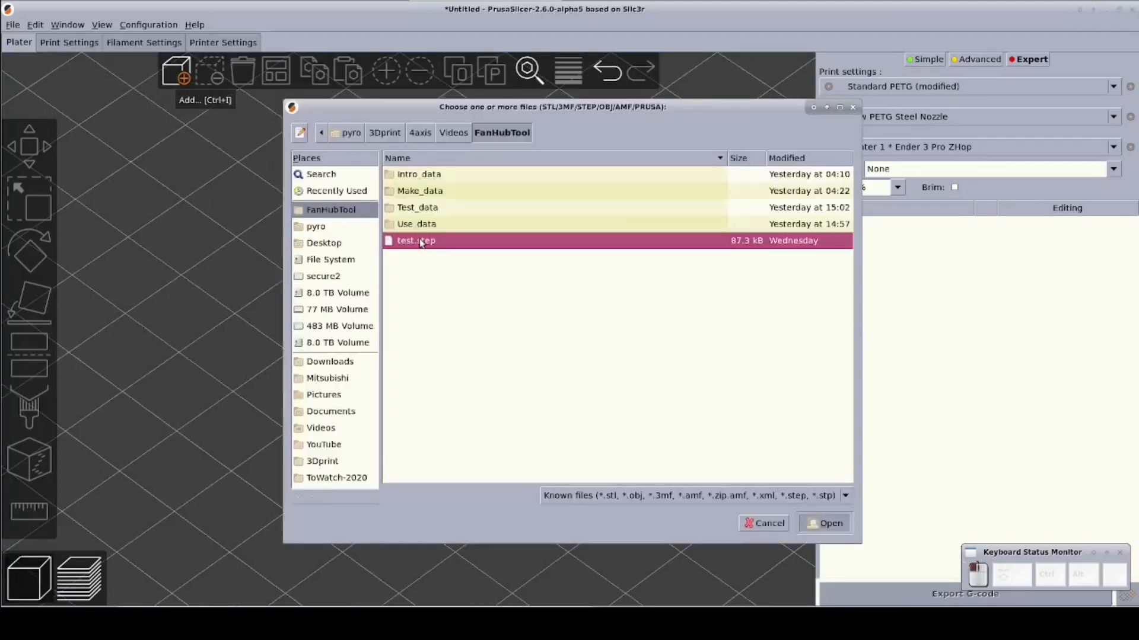
pyautogui.click(830, 523)
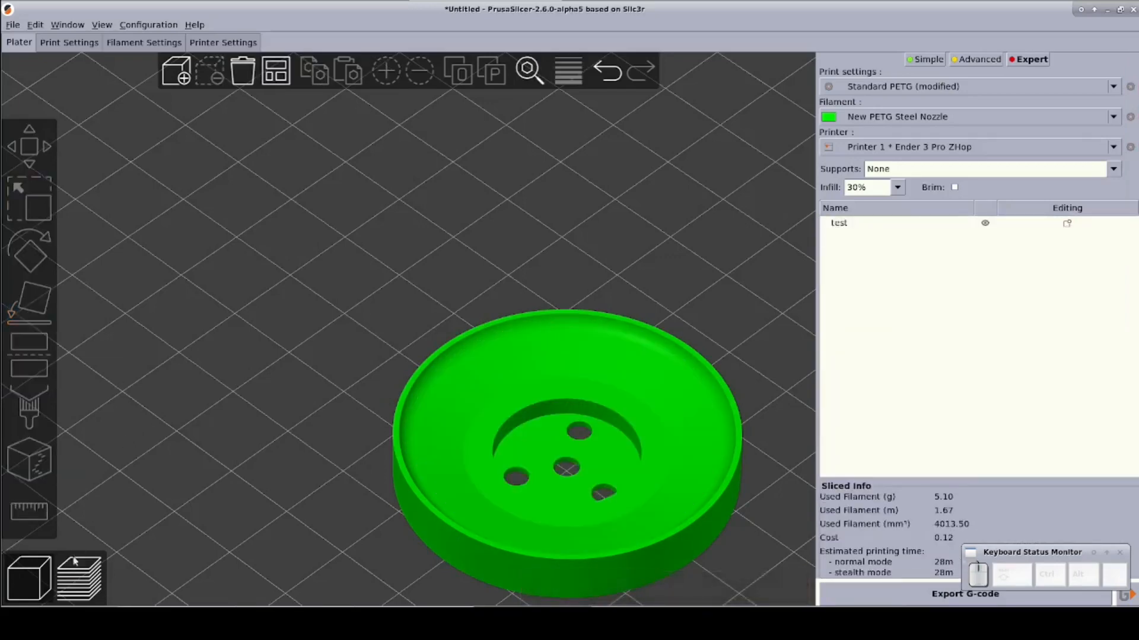
# Preview the sliced layers and set infill density to 40%
pyautogui.click(78, 577)
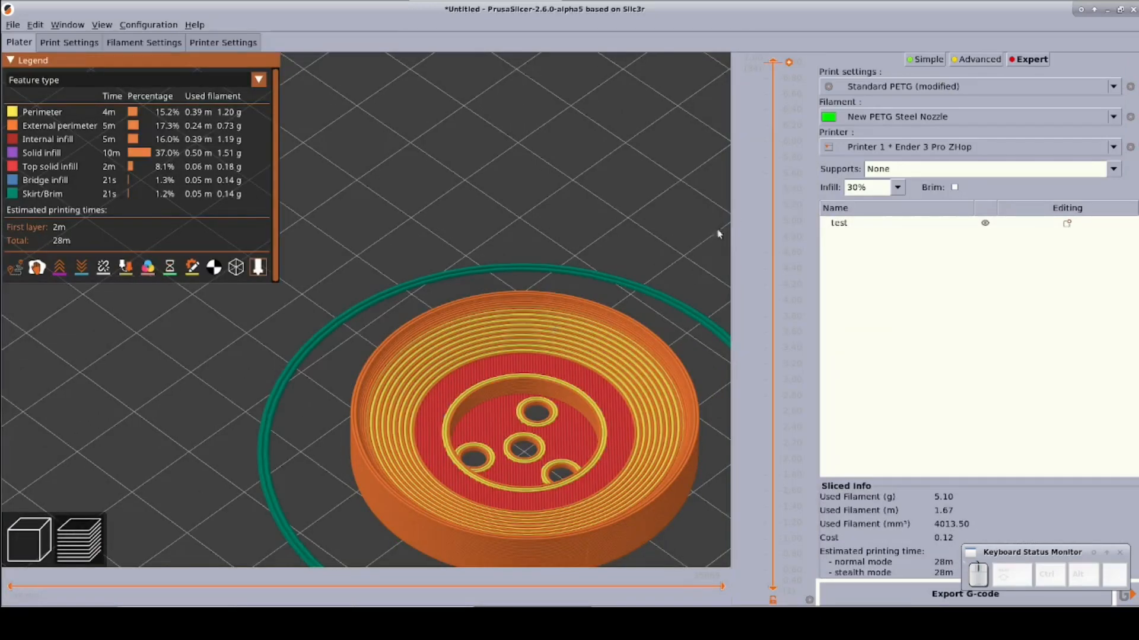
pyautogui.click(898, 187)
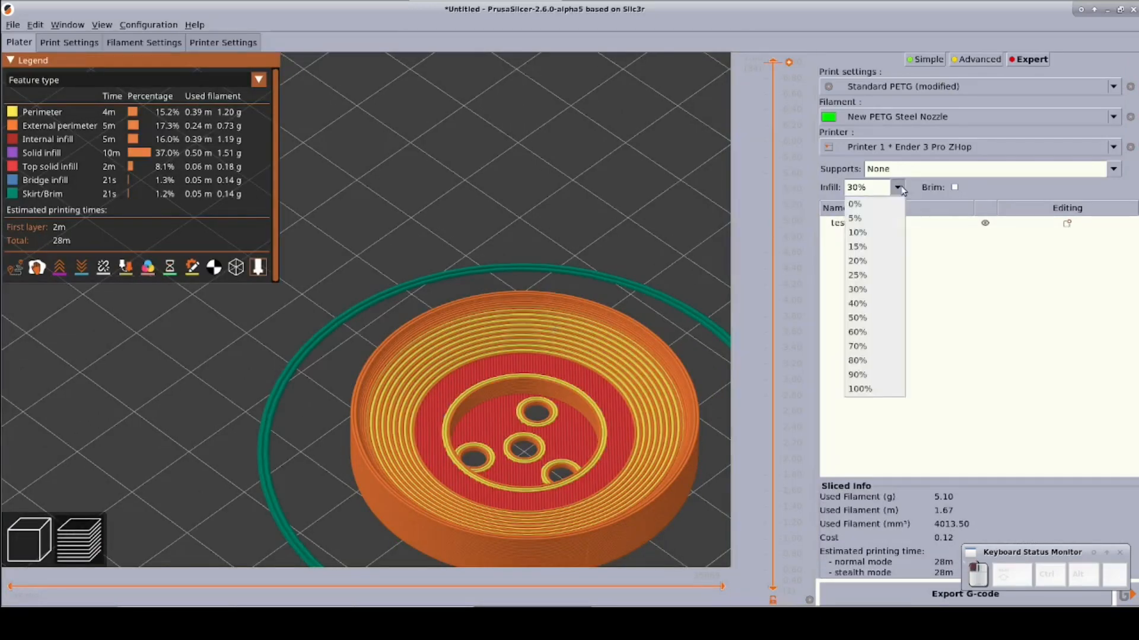
pyautogui.moveTo(879, 303)
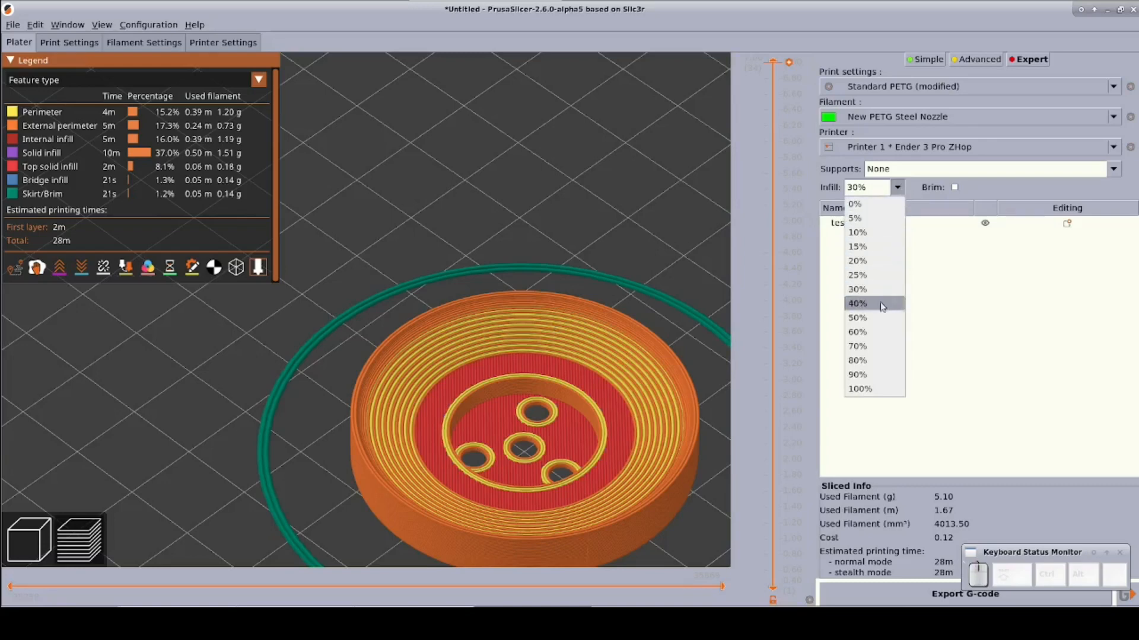
pyautogui.click(858, 303)
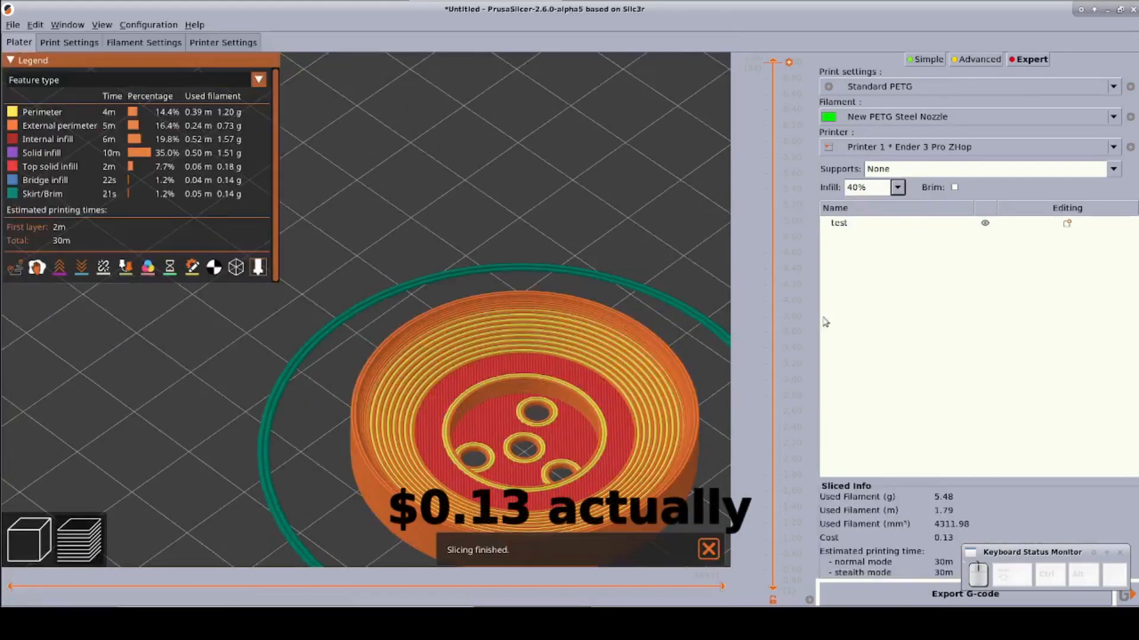